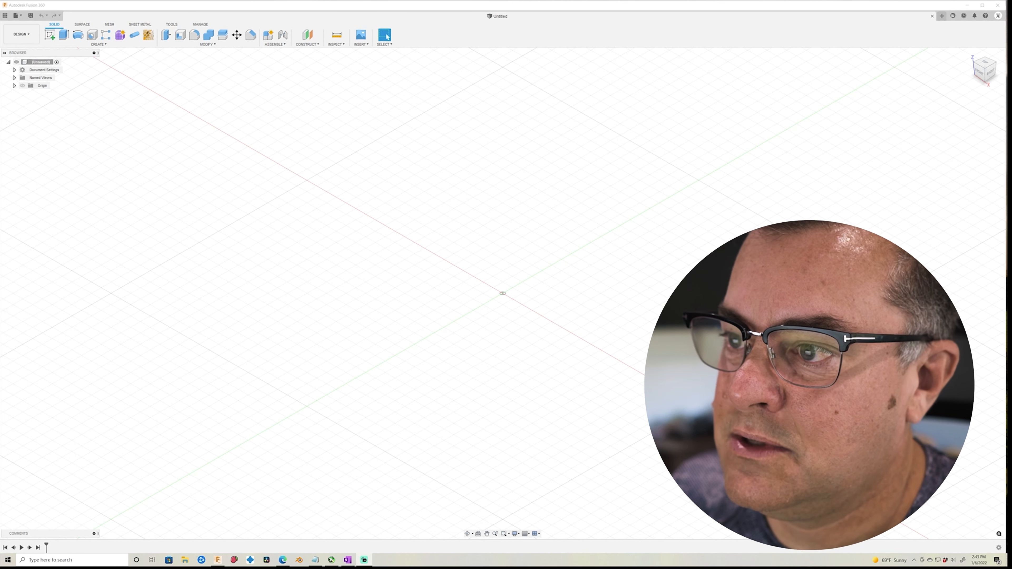
{"action": "mouse_move", "coordinate": [489, 182]}
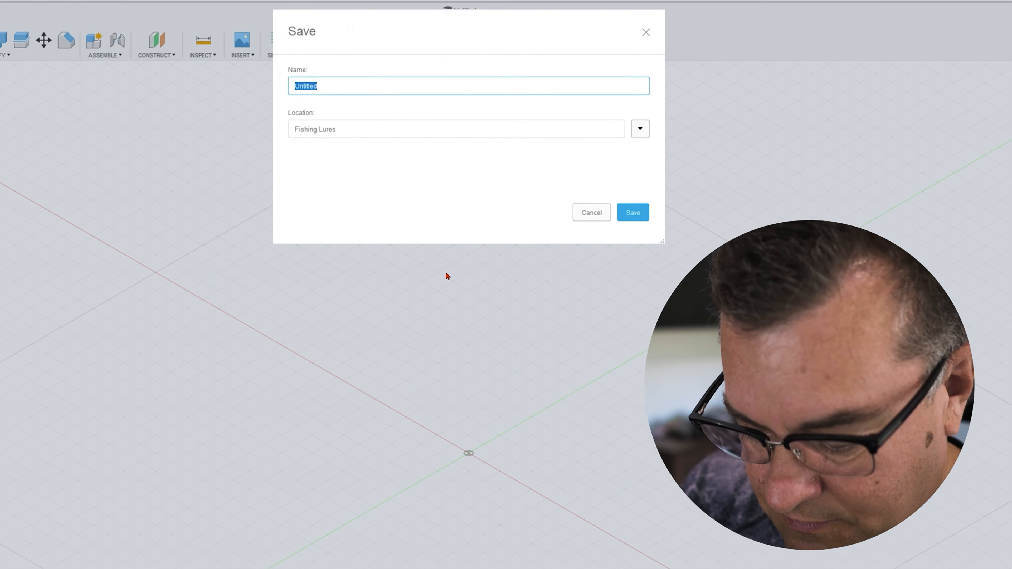
- Save the new design as 'Twitchy Bait' in the Fishing Lures project
{"action": "type", "text": "Twitchy Bait"}
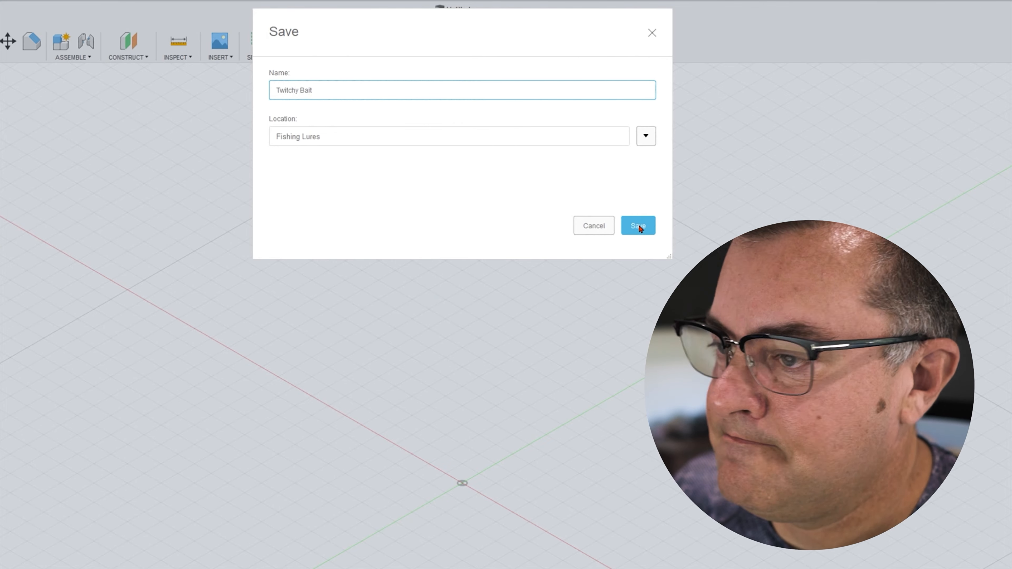
{"action": "left_click", "coordinate": [638, 225]}
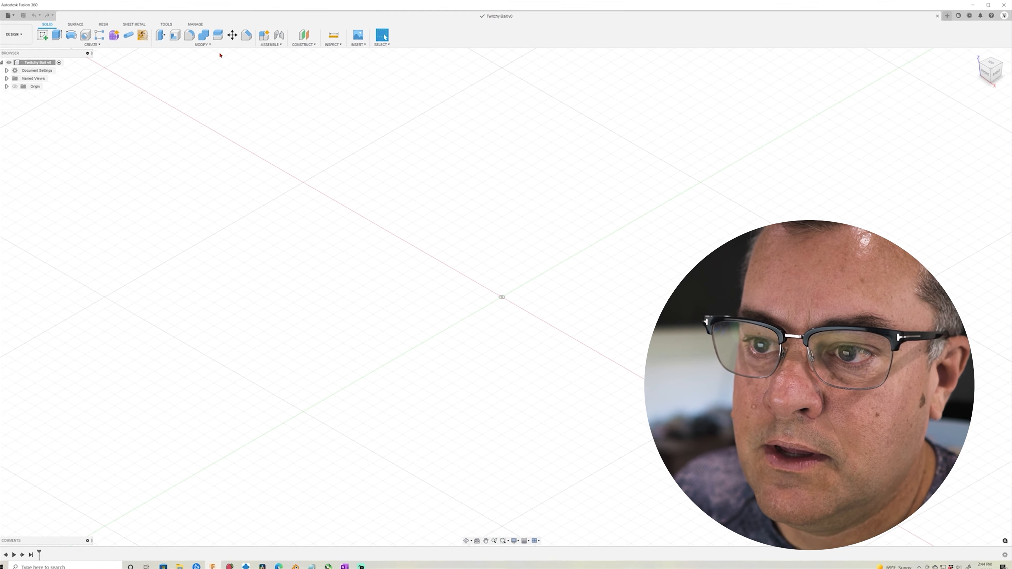
- Review the Modify command list, locating Change Parameters
{"action": "left_click", "coordinate": [202, 44]}
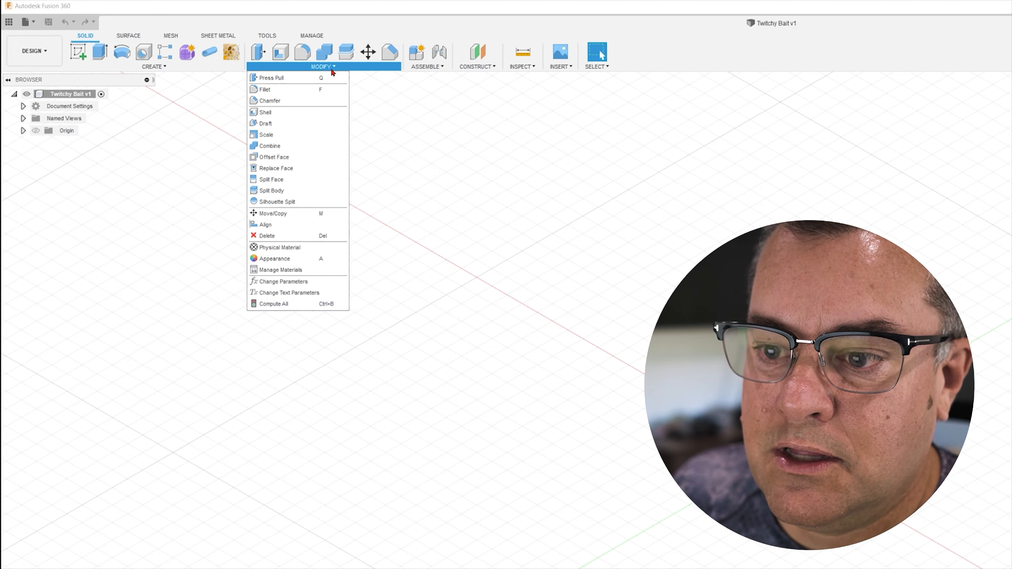
{"action": "mouse_move", "coordinate": [281, 281]}
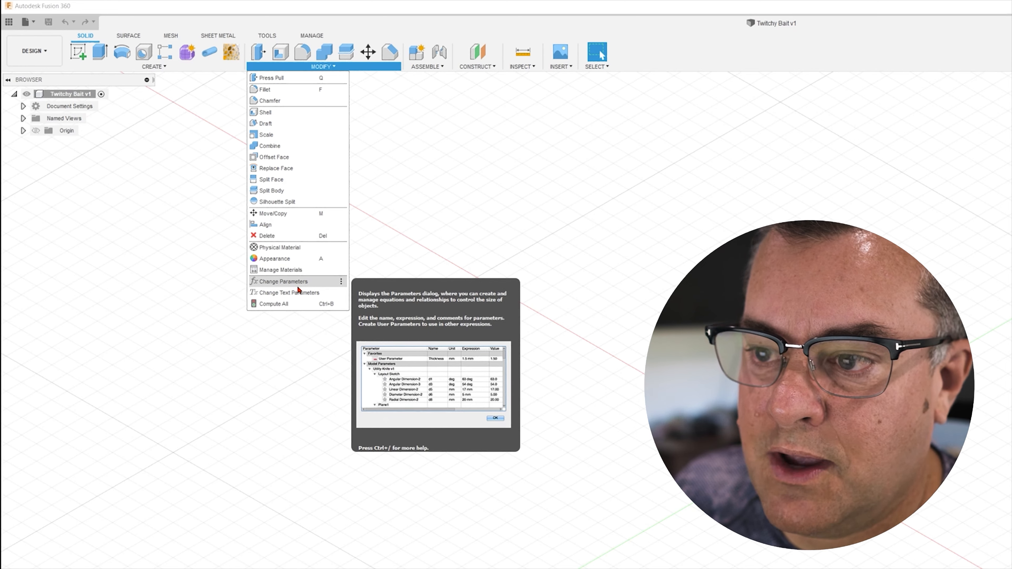
- Fill in a LureLength user parameter of 110 mm in the Parameters dialog
{"action": "left_click", "coordinate": [281, 282]}
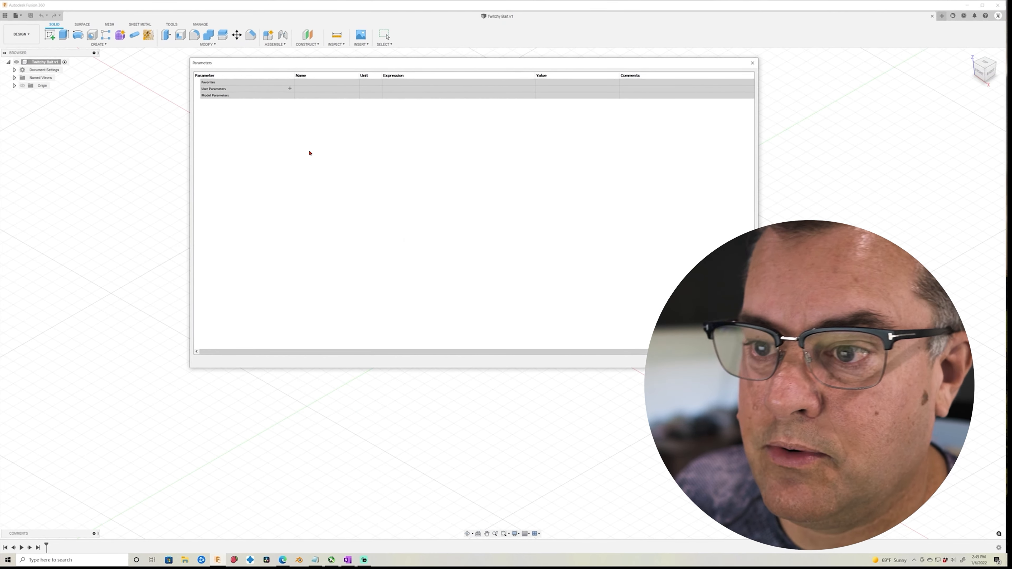
{"action": "mouse_move", "coordinate": [298, 143]}
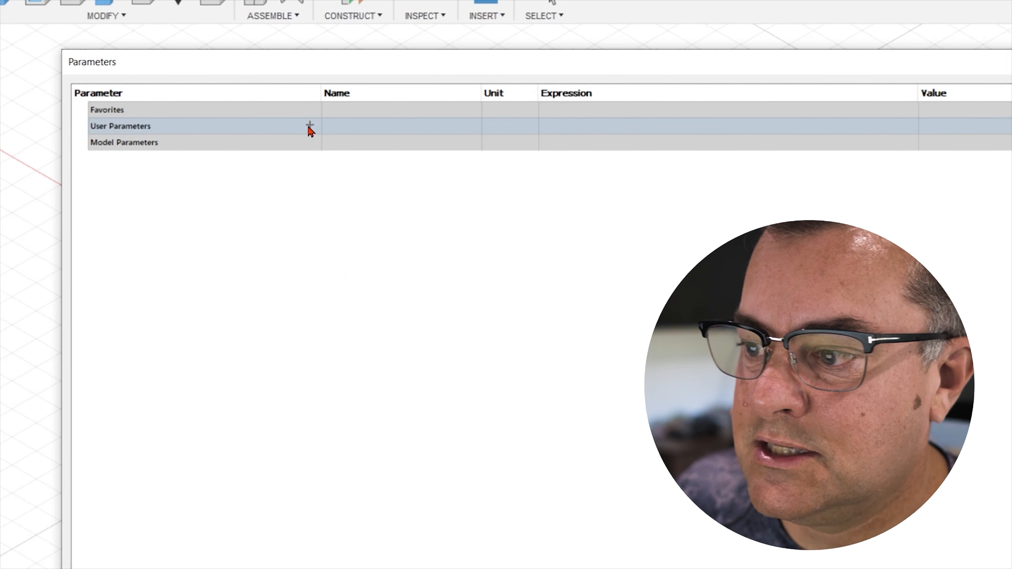
{"action": "left_click", "coordinate": [310, 126]}
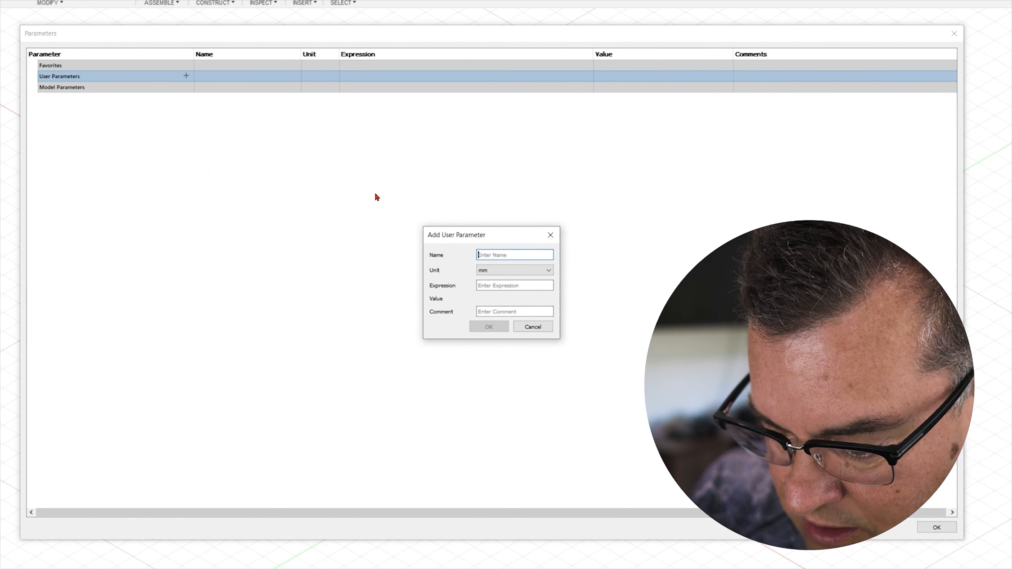
{"action": "type", "text": "LureLength"}
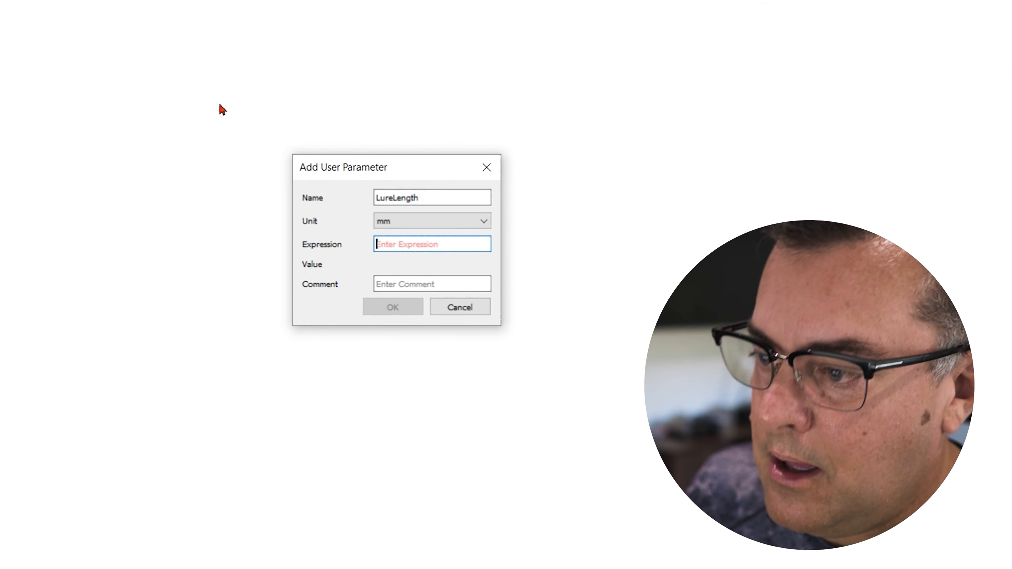
{"action": "type", "text": "110"}
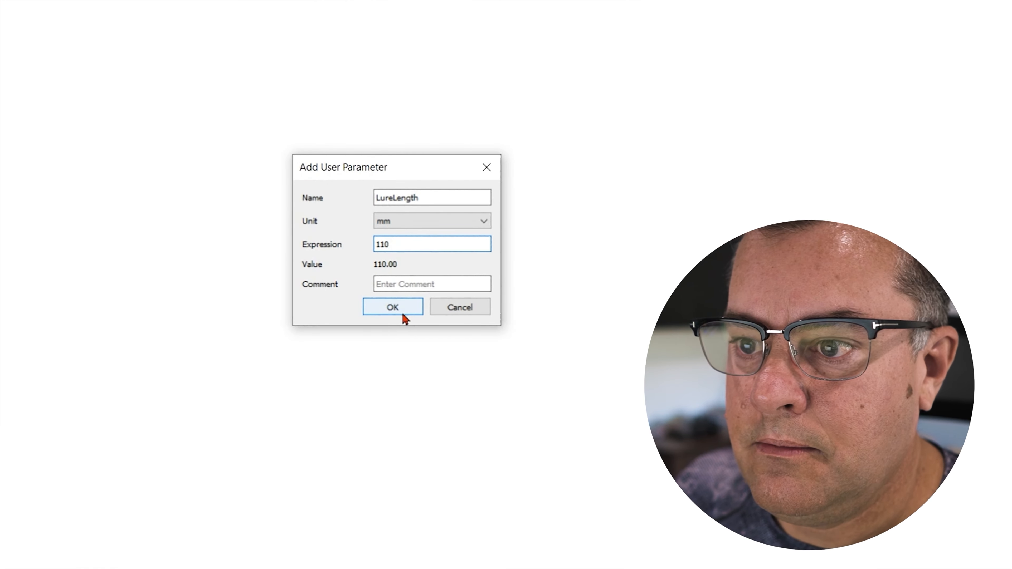
- Confirm LureLength and add NoseWidth = 9 mm
{"action": "left_click", "coordinate": [393, 307]}
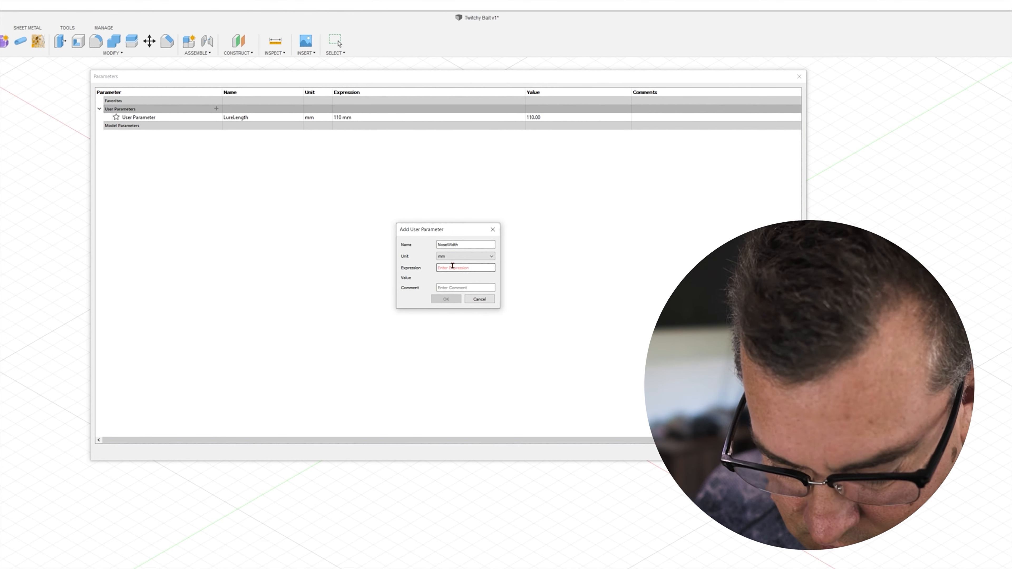
{"action": "type", "text": "9"}
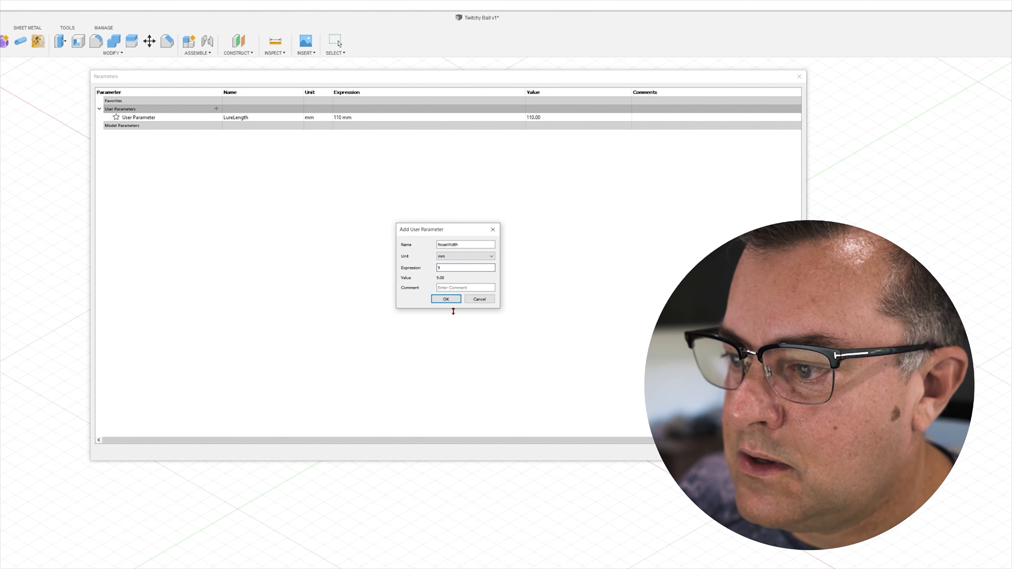
{"action": "left_click", "coordinate": [445, 299]}
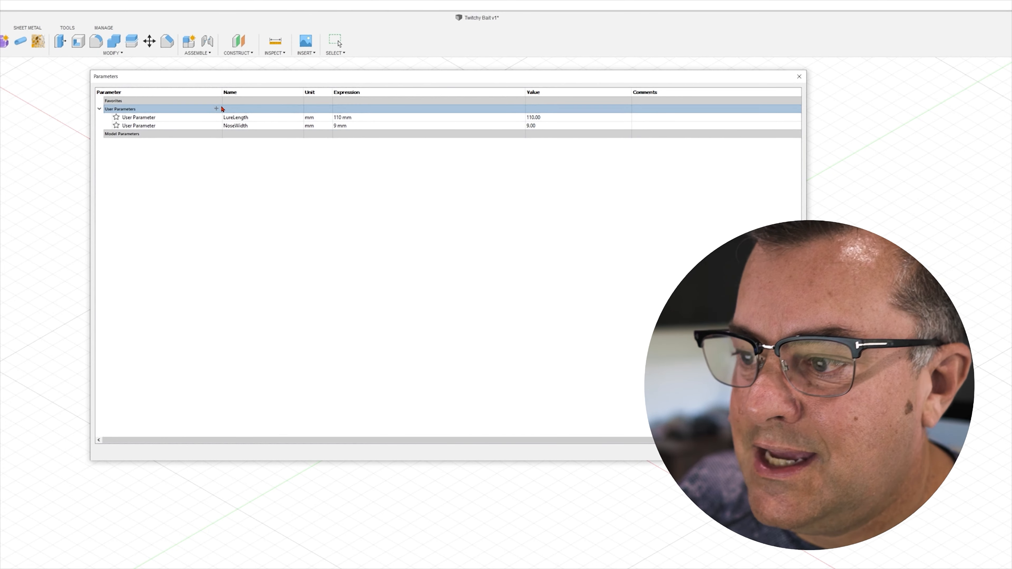
- Add a NoseHeight user parameter of 10.2 mm
{"action": "left_click", "coordinate": [216, 109]}
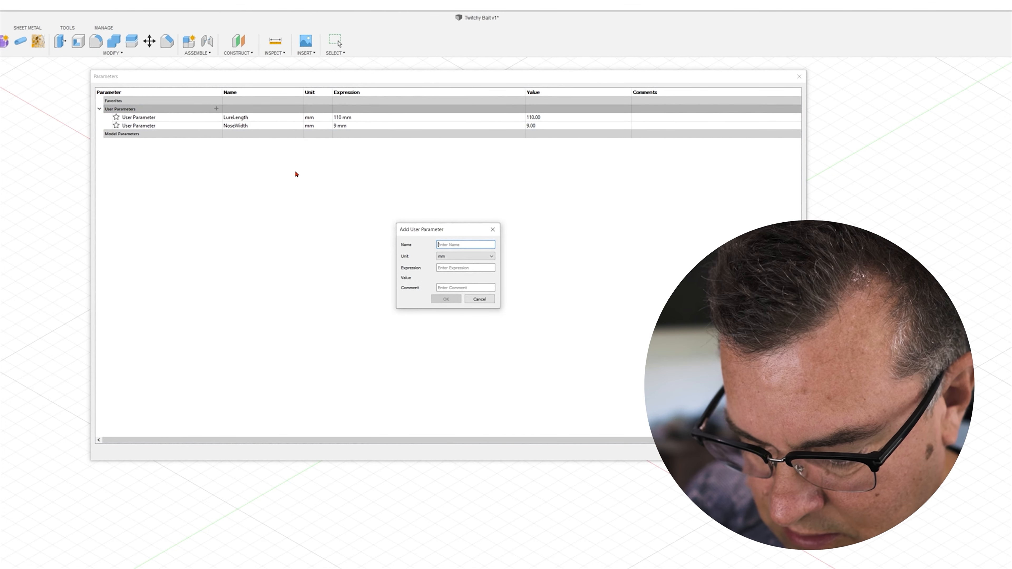
{"action": "type", "text": "NoseHeight"}
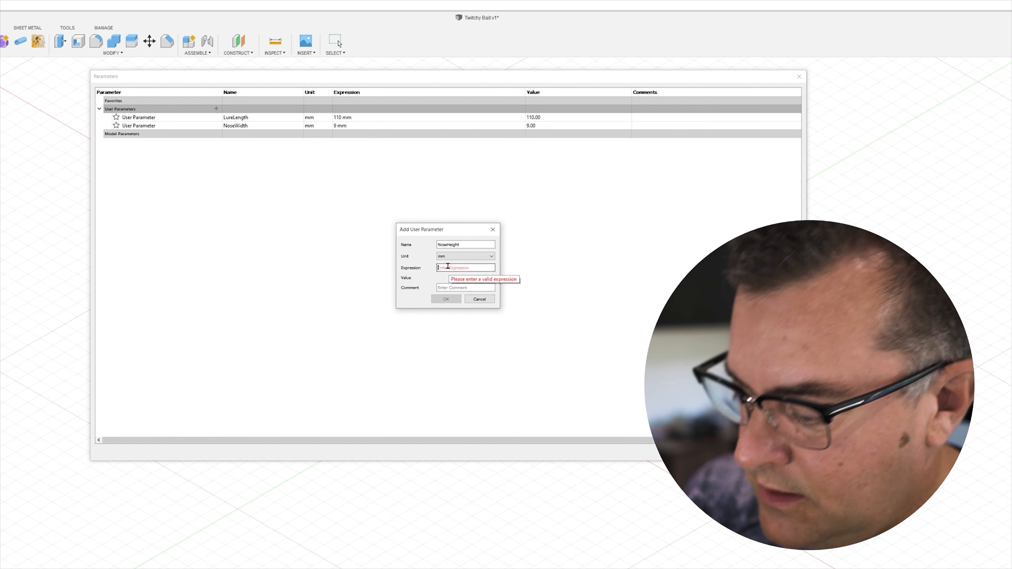
{"action": "type", "text": "1"}
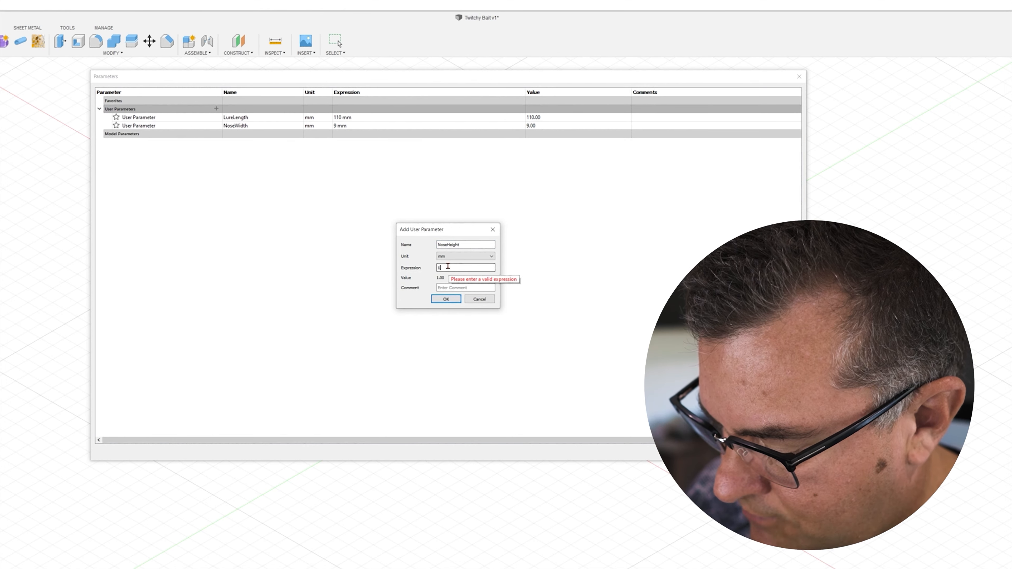
{"action": "type", "text": "0"}
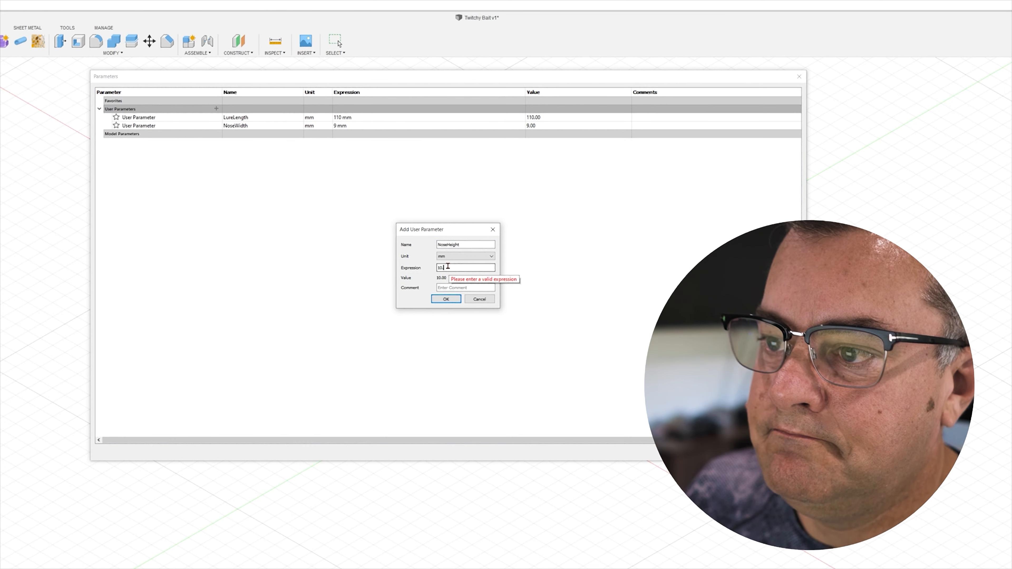
{"action": "left_click", "coordinate": [445, 299]}
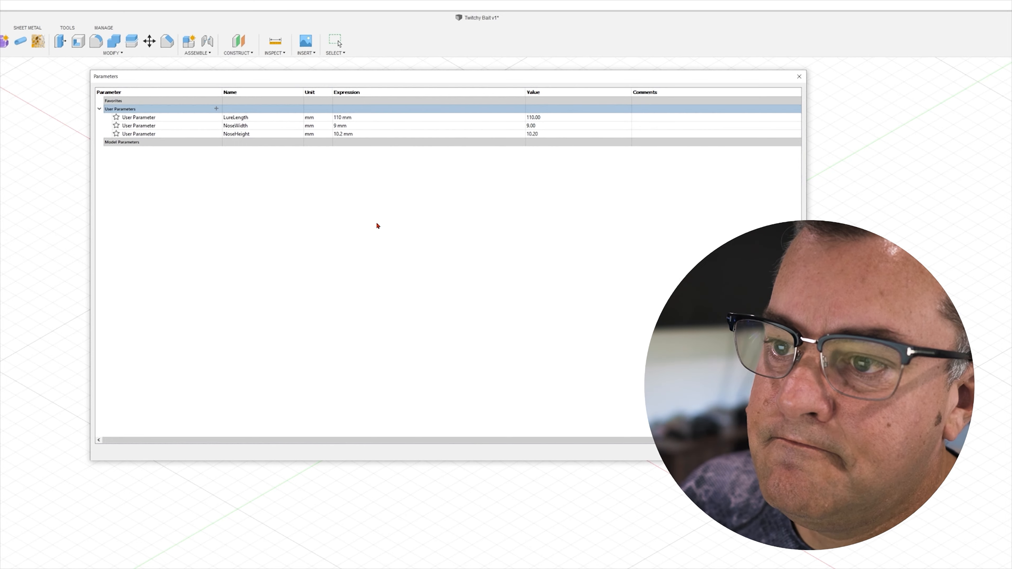
- Add a TailHeigth user parameter of 9.25 mm
{"action": "left_click", "coordinate": [216, 109]}
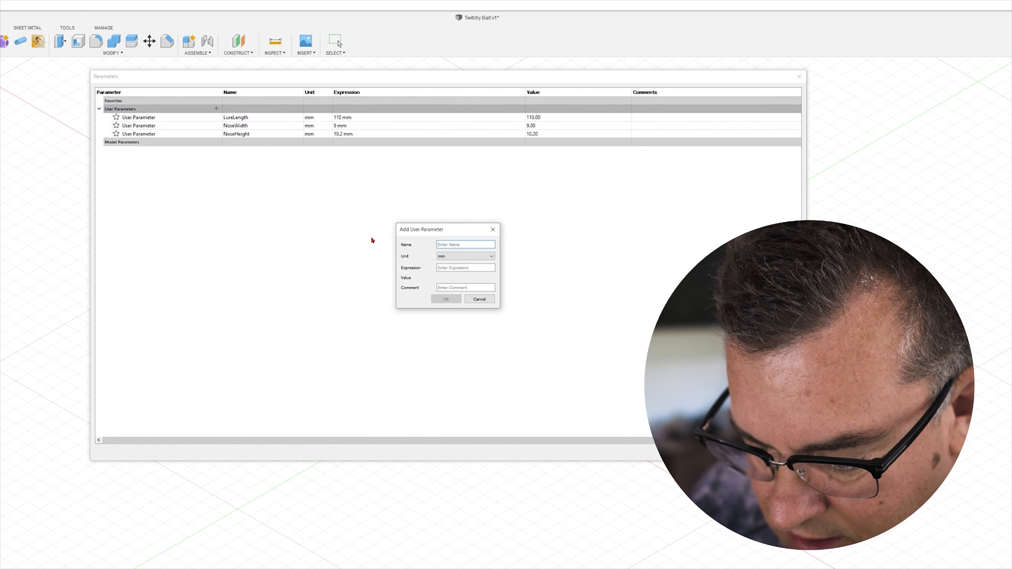
{"action": "type", "text": "TailHeitgh"}
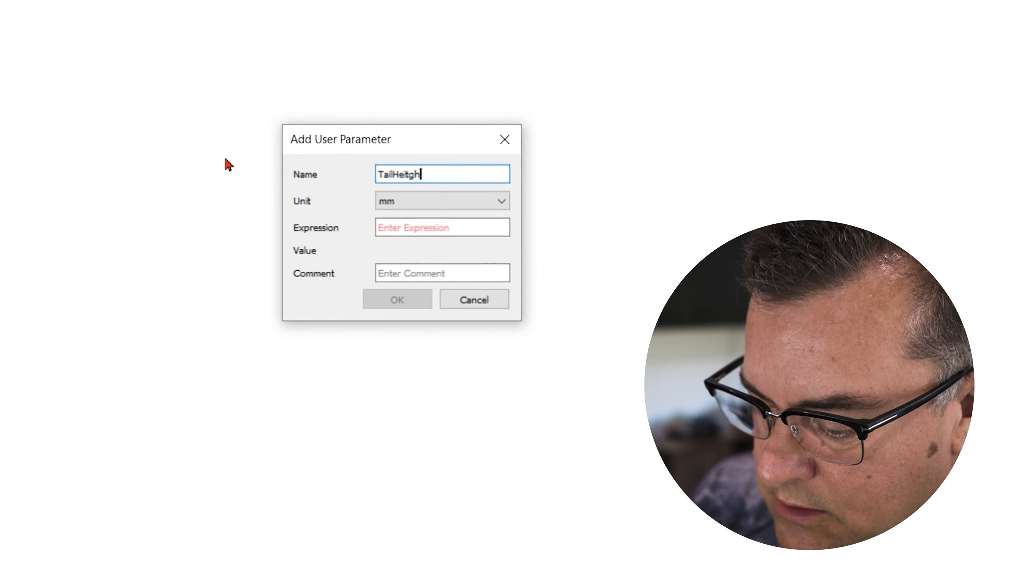
{"action": "left_click", "coordinate": [441, 227]}
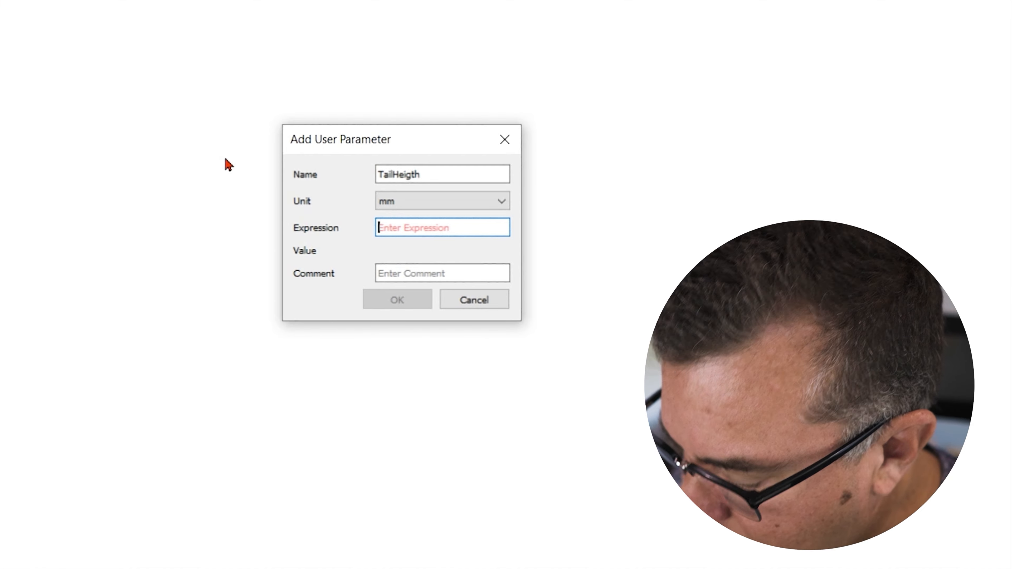
{"action": "type", "text": "9.25"}
{"action": "left_click", "coordinate": [443, 175]}
{"action": "type", "text": "wid"}
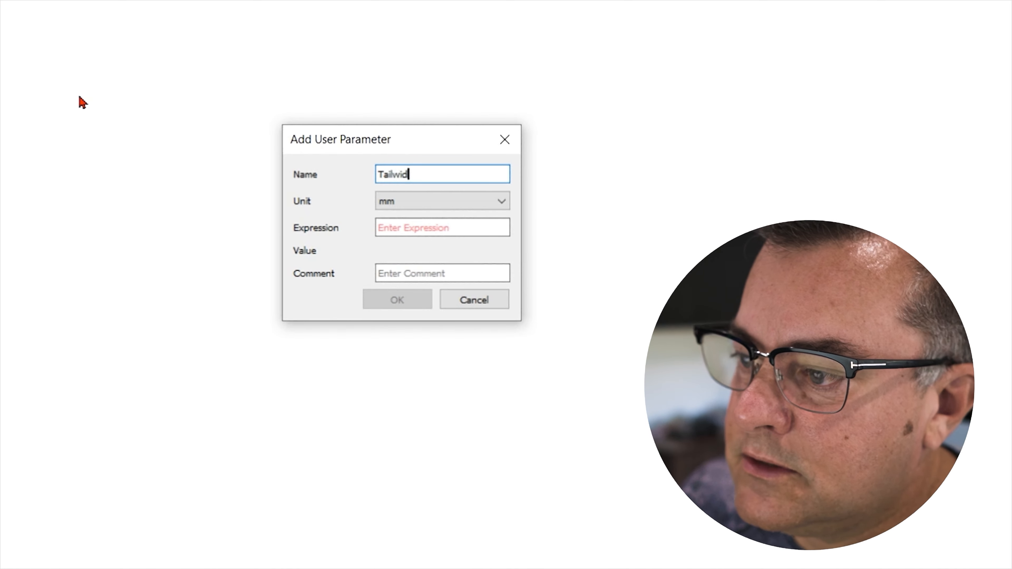
- Add Tailwidth defined as TailHeigth*.90, evaluating to 8.325 mm
{"action": "left_click", "coordinate": [443, 227]}
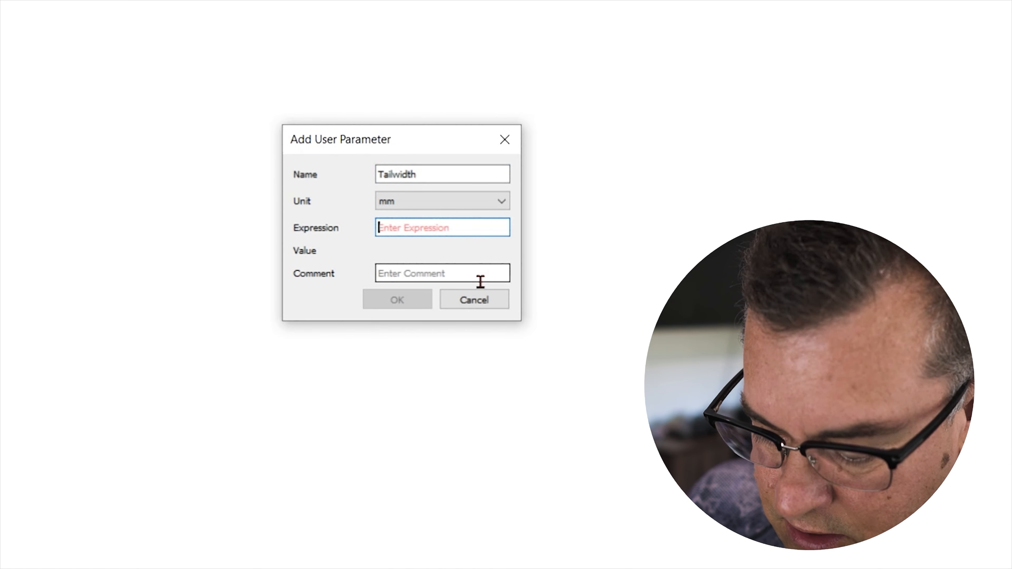
{"action": "type", "text": "Tail"}
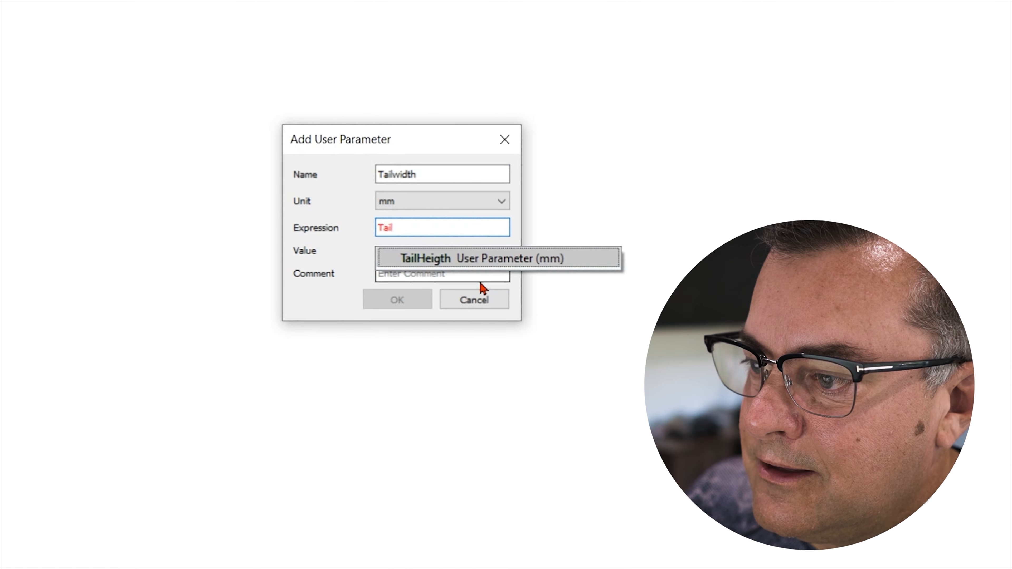
{"action": "left_click", "coordinate": [498, 258]}
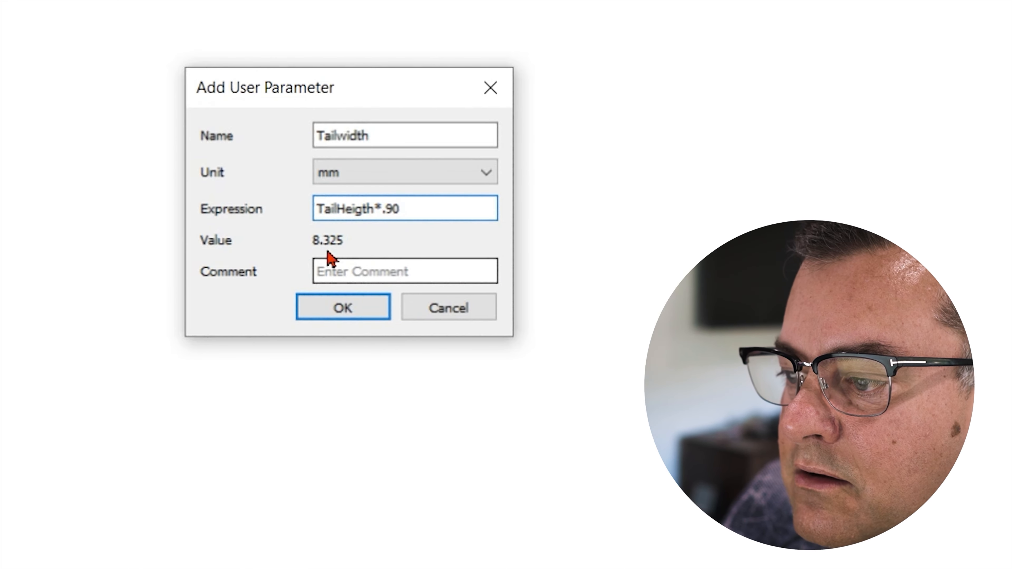
{"action": "left_click", "coordinate": [343, 307]}
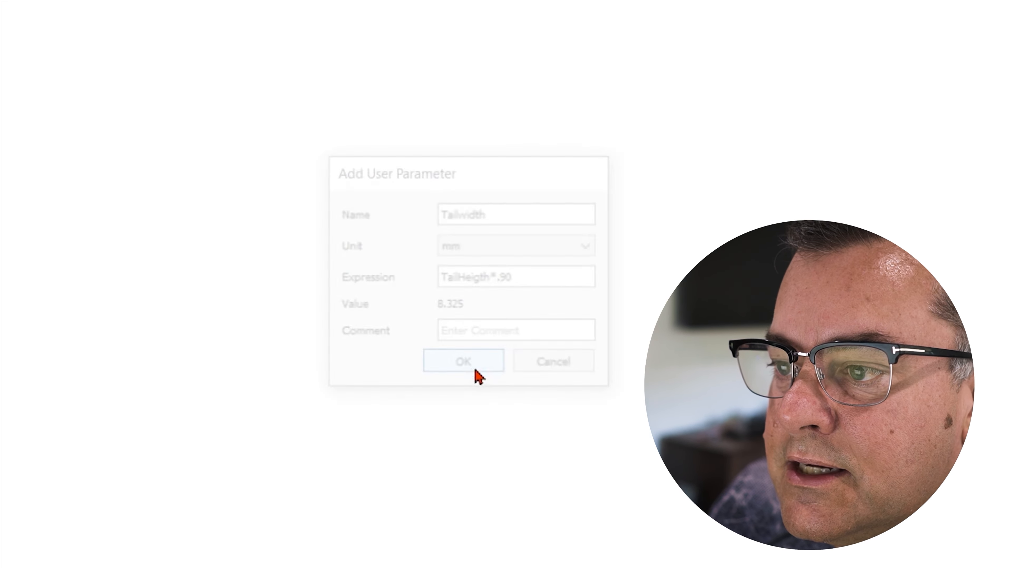
- Add a MaxHeigth user parameter of 30 mm
{"action": "left_click", "coordinate": [463, 361]}
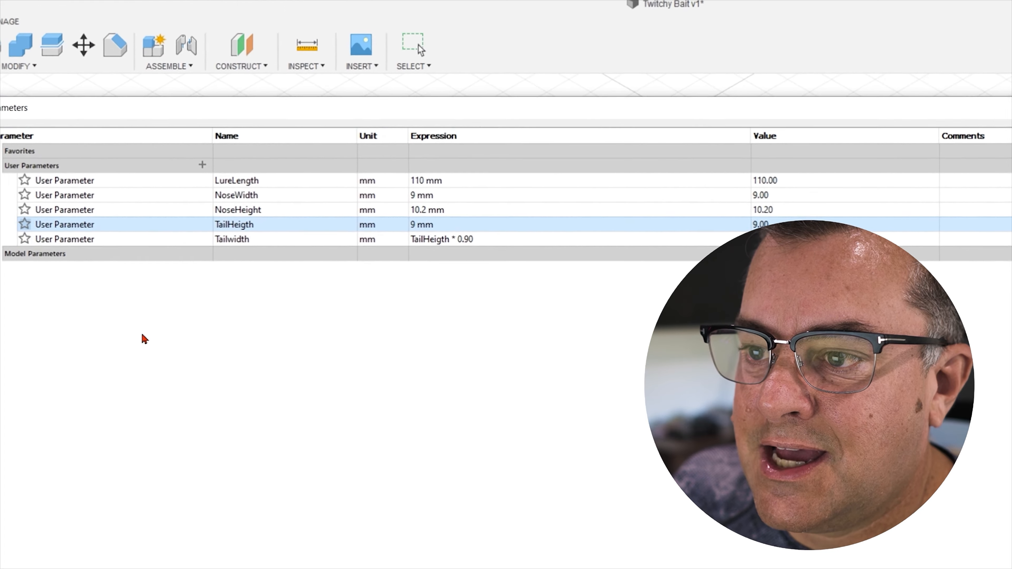
{"action": "left_click", "coordinate": [202, 164]}
{"action": "type", "text": "MaxHeigth"}
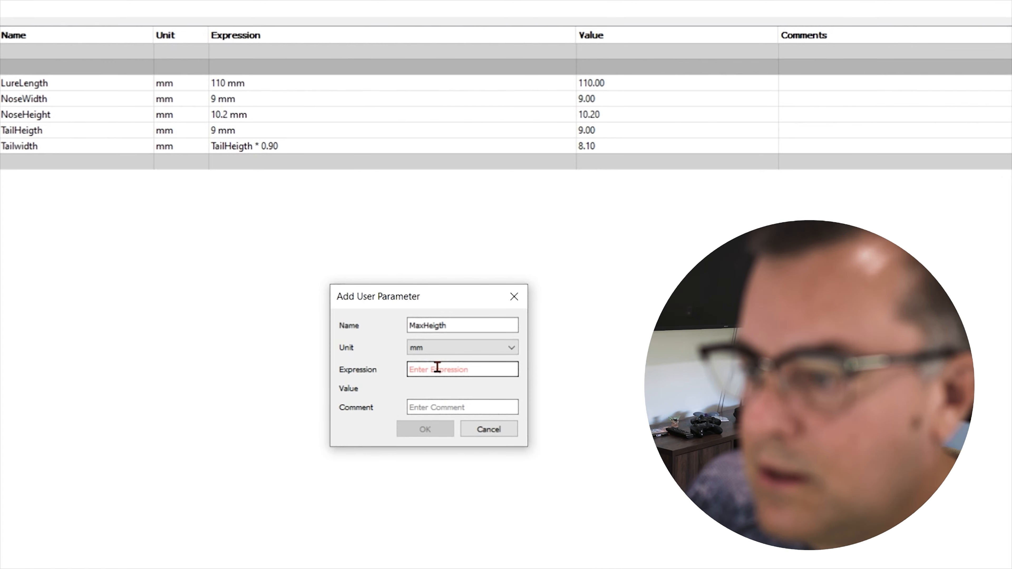
{"action": "type", "text": "30"}
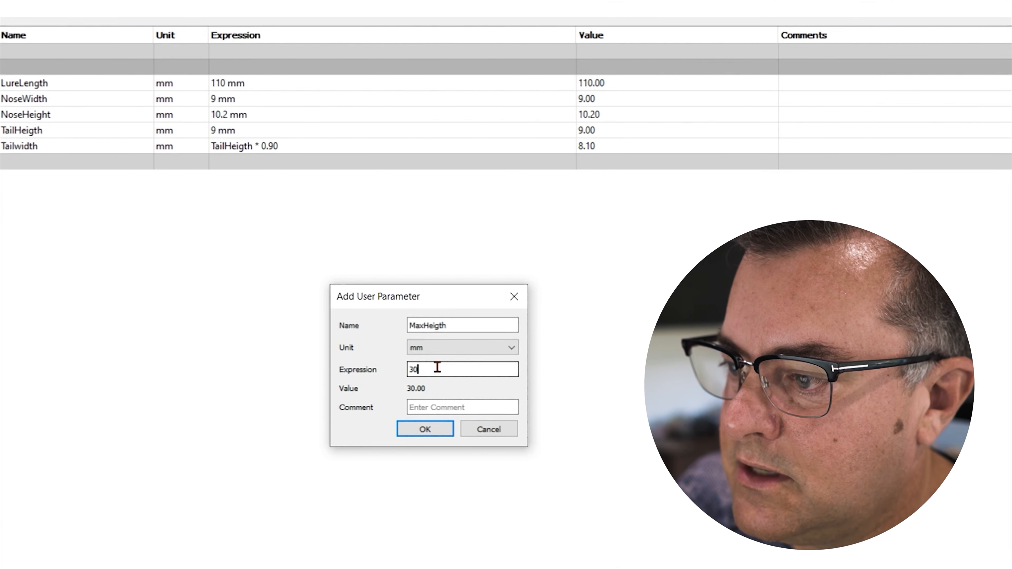
{"action": "left_click", "coordinate": [425, 429]}
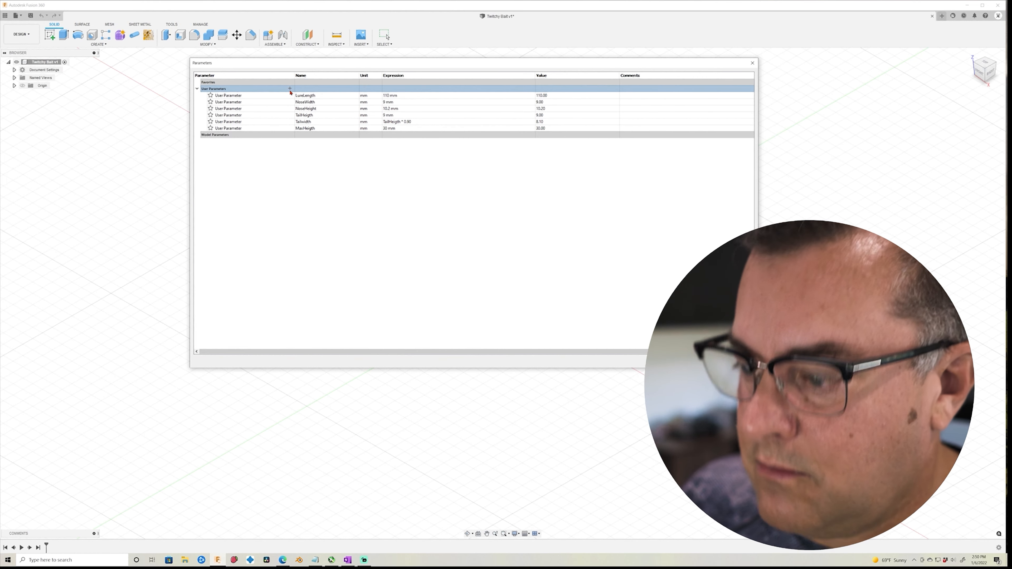
- Add a Maxwidth user parameter of 18.3 mm
{"action": "left_click", "coordinate": [289, 88]}
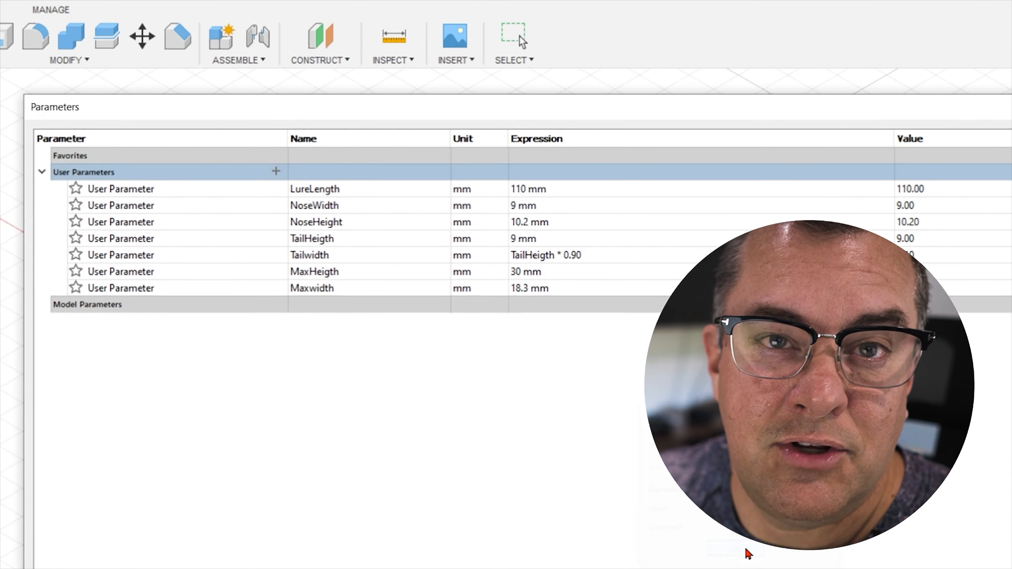
{"action": "left_click", "coordinate": [276, 170]}
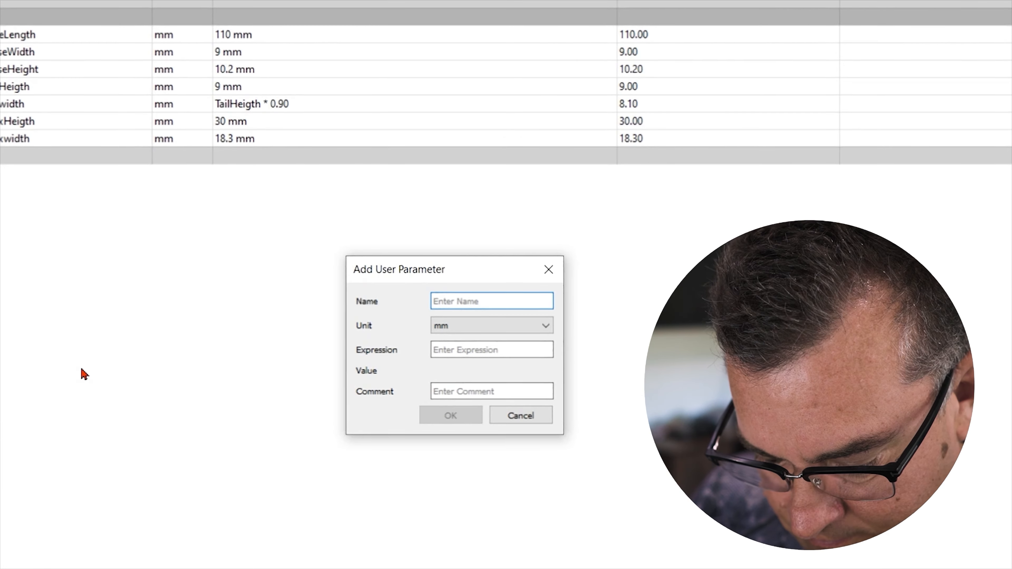
- Add MaxHeigthDistance = 35 mm and MaxWidthDistance = MaxHeigthDistance + 5
{"action": "type", "text": "MaxHe"}
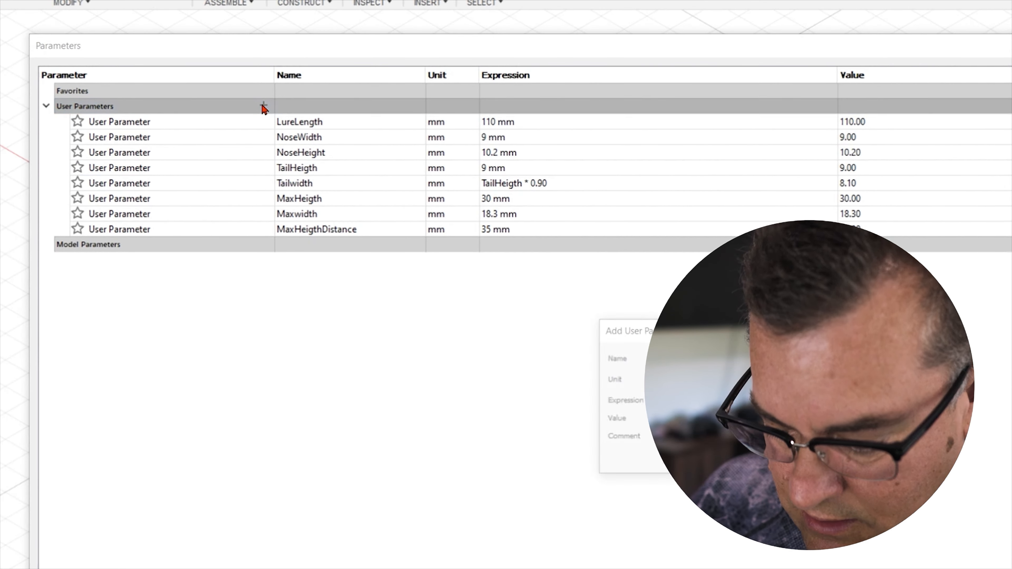
{"action": "type", "text": "MaxWidthDistance"}
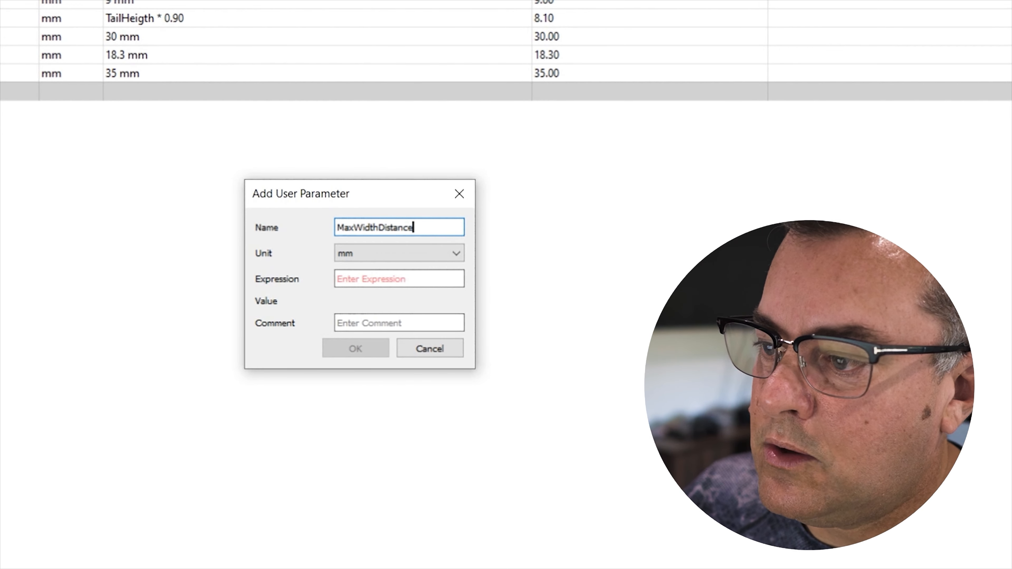
{"action": "mouse_move", "coordinate": [333, 284]}
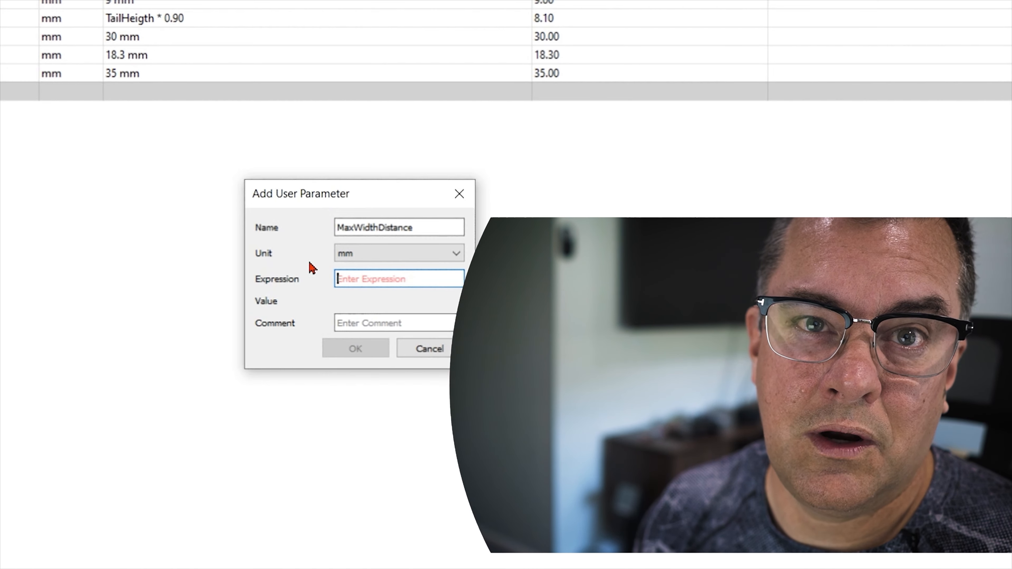
{"action": "type", "text": "MaxHeigthDistance +"}
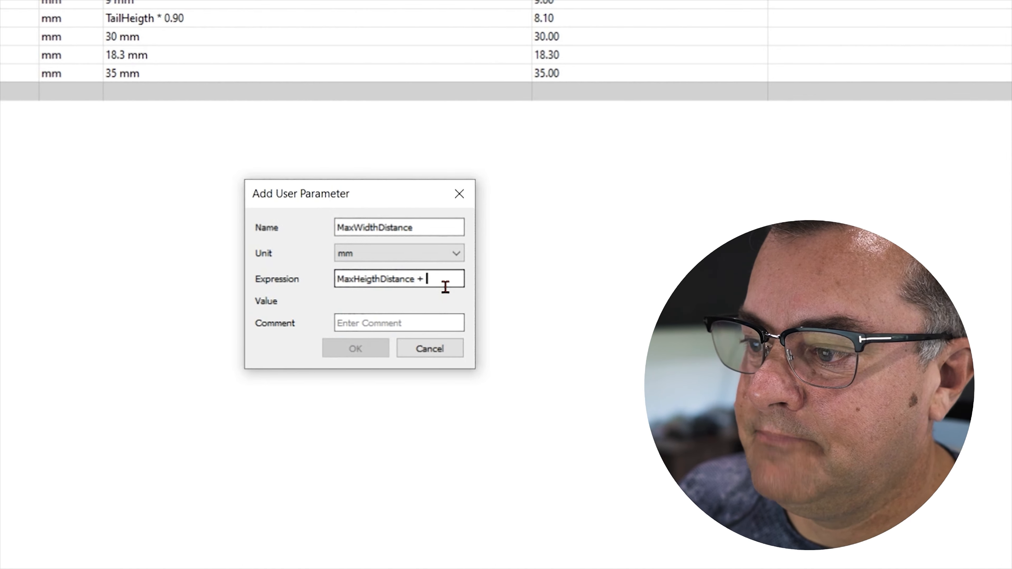
{"action": "type", "text": "5"}
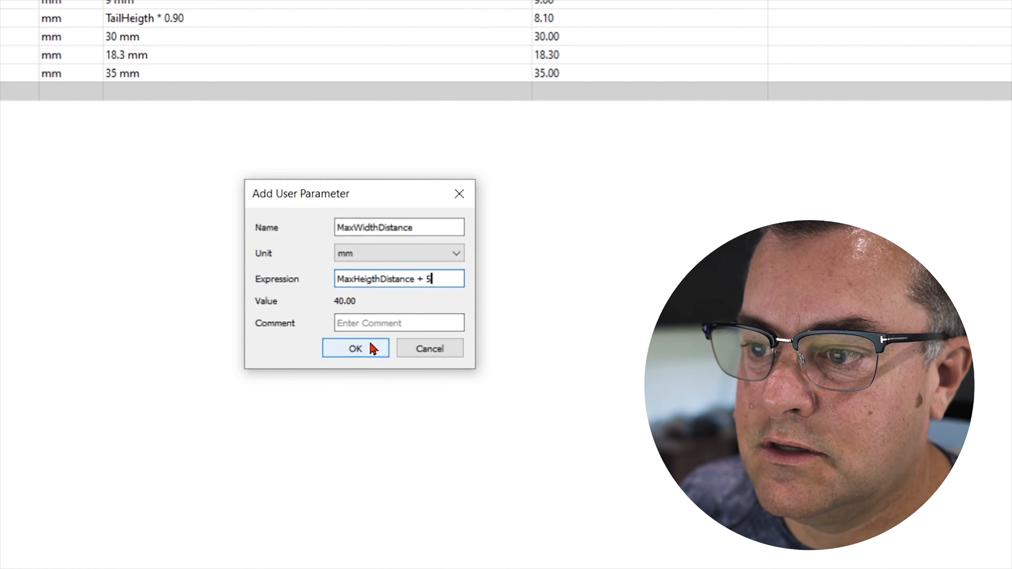
{"action": "left_click", "coordinate": [355, 348]}
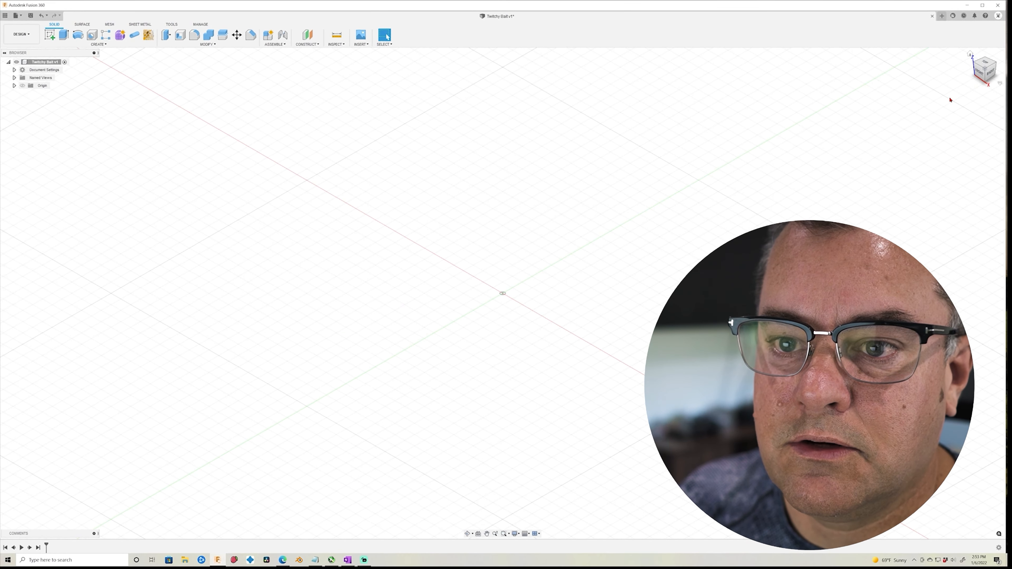
- Drive the nose cross-section's height by NoseHeight and width by NoseWidth
{"action": "left_click", "coordinate": [50, 35]}
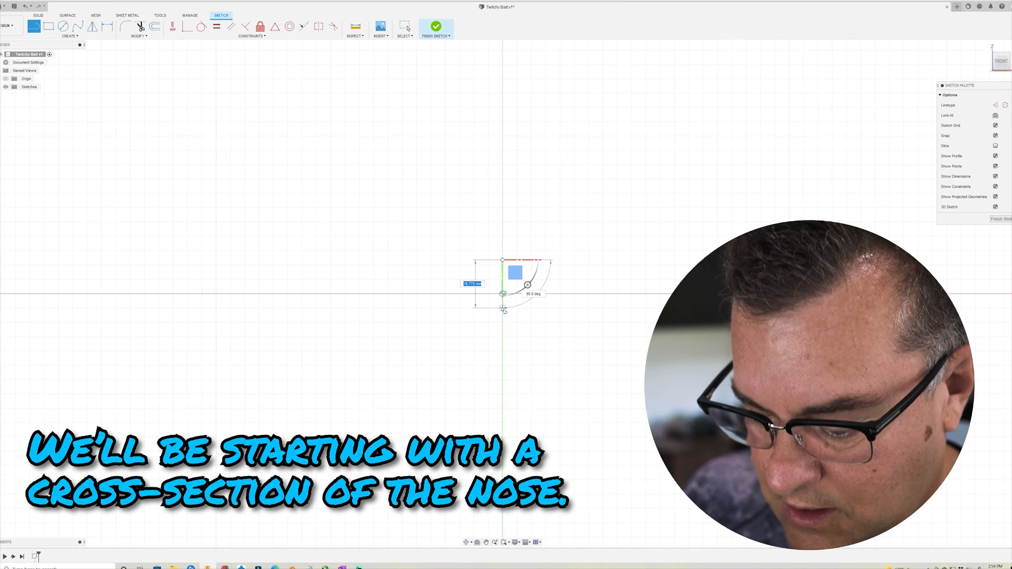
{"action": "type", "text": "Nose"}
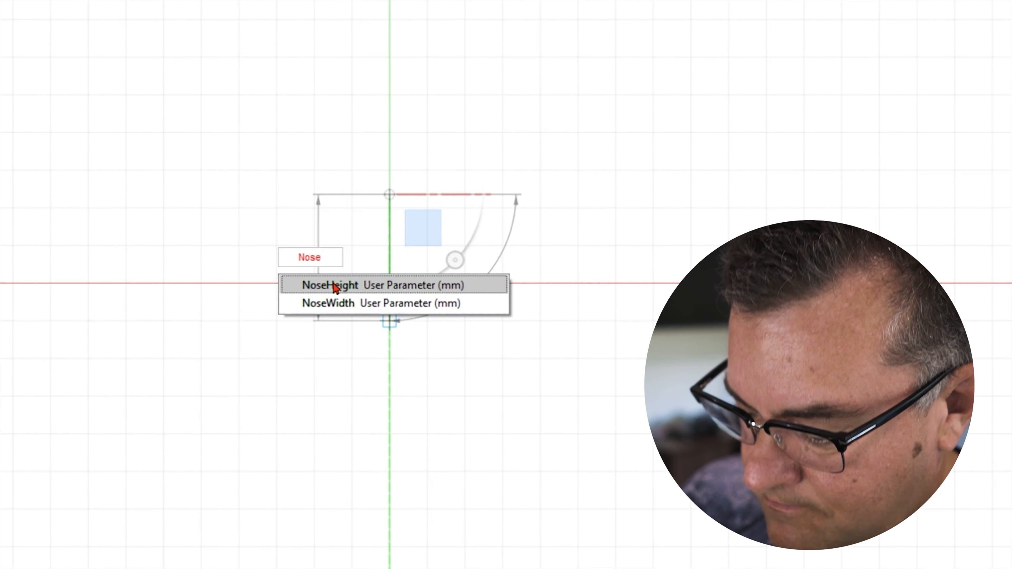
{"action": "left_click", "coordinate": [331, 284]}
{"action": "type", "text": "Nos"}
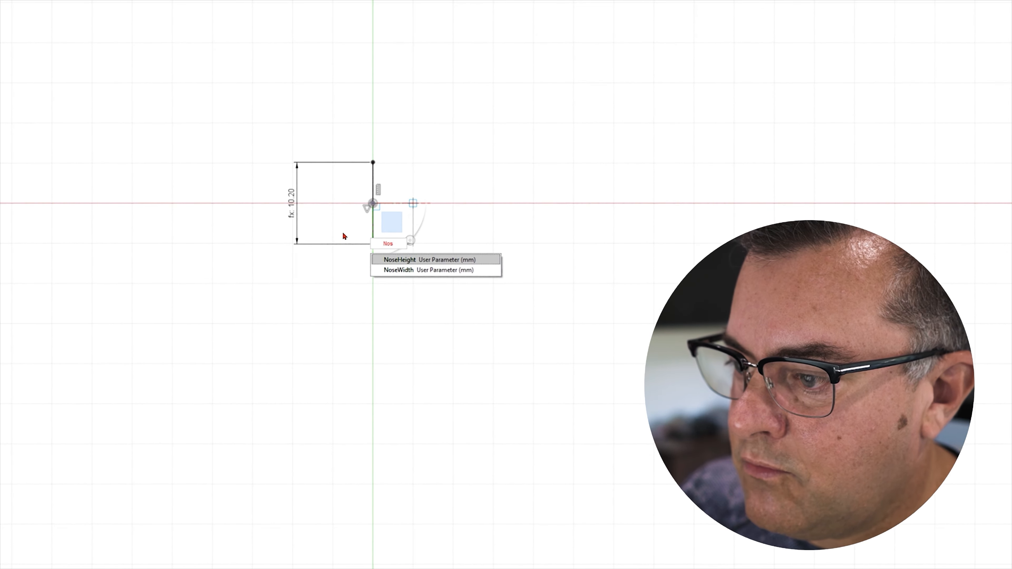
{"action": "mouse_move", "coordinate": [397, 270]}
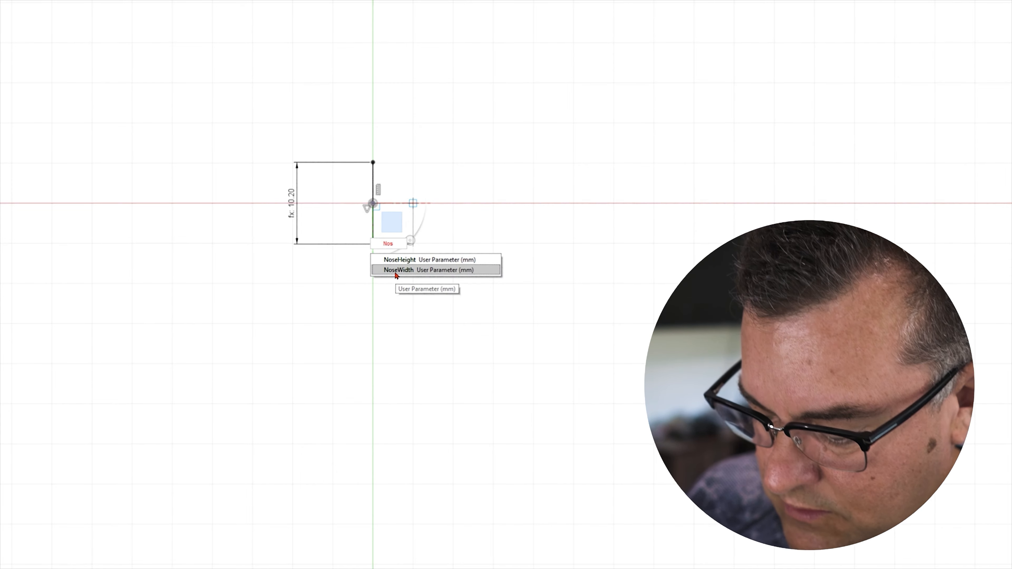
{"action": "left_click", "coordinate": [398, 270]}
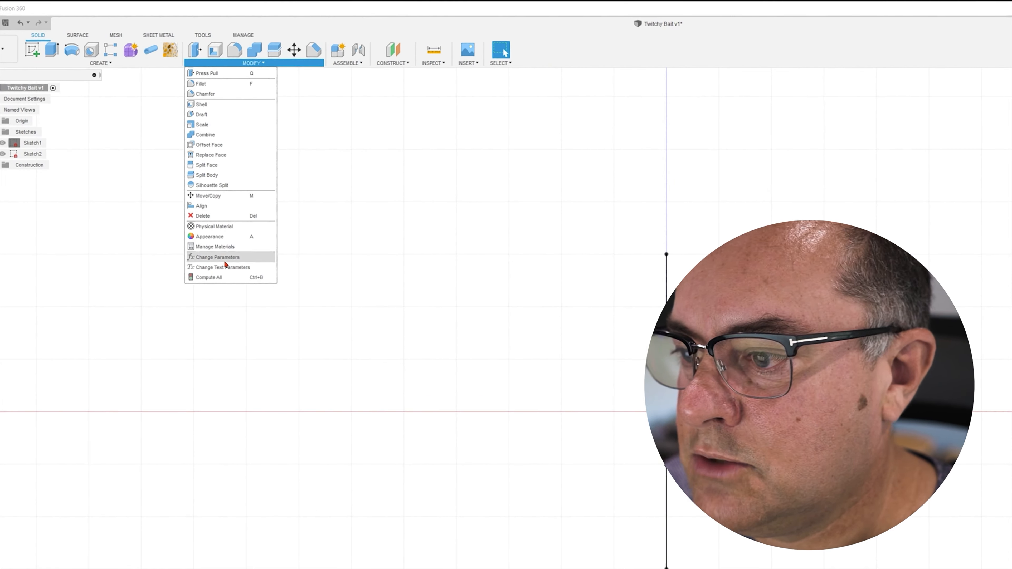
- Add a BodyAngle user parameter of 100 deg
{"action": "left_click", "coordinate": [214, 257]}
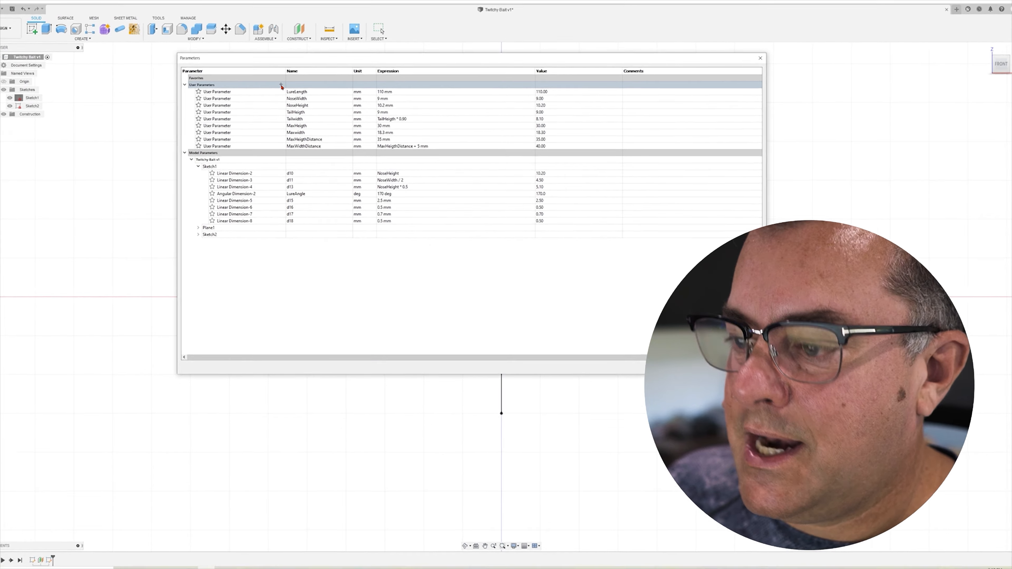
{"action": "type", "text": "B"}
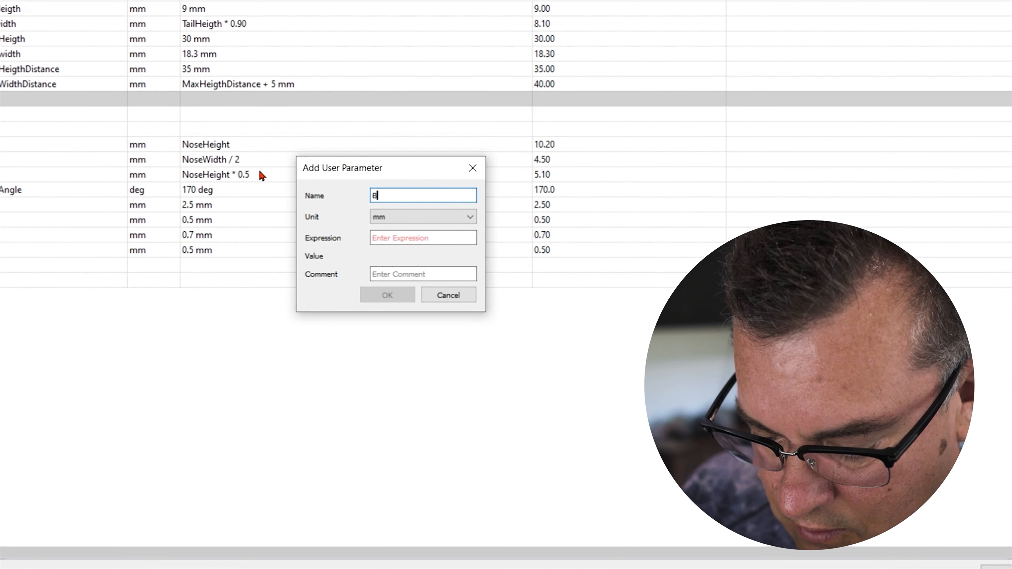
{"action": "type", "text": "odyAngle"}
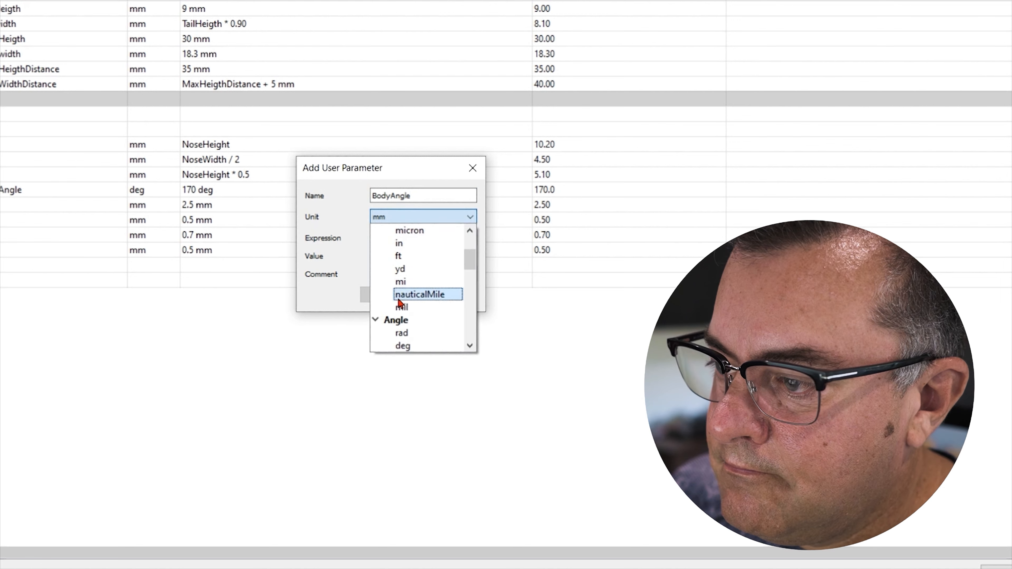
{"action": "left_click", "coordinate": [402, 345]}
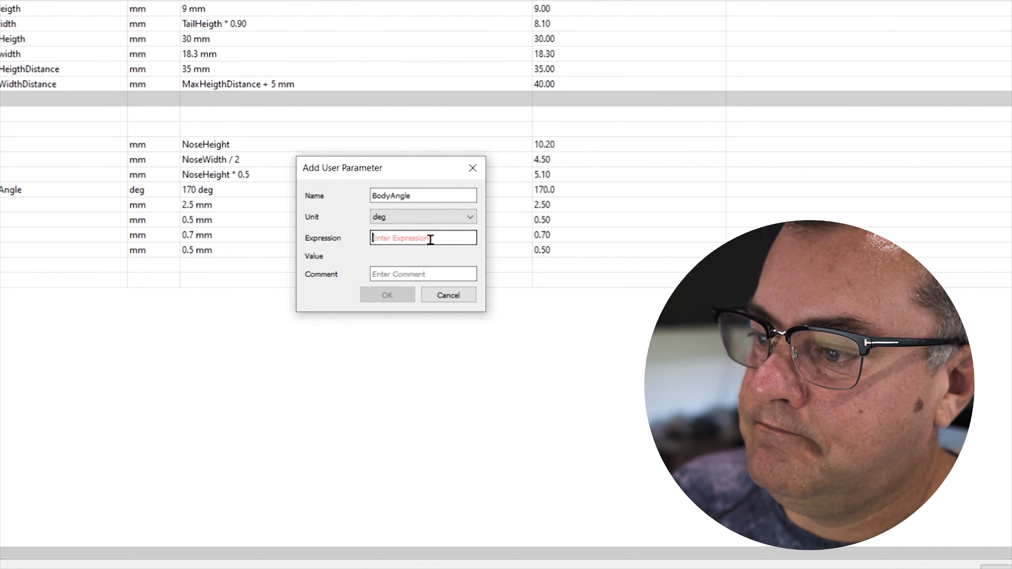
{"action": "type", "text": "100"}
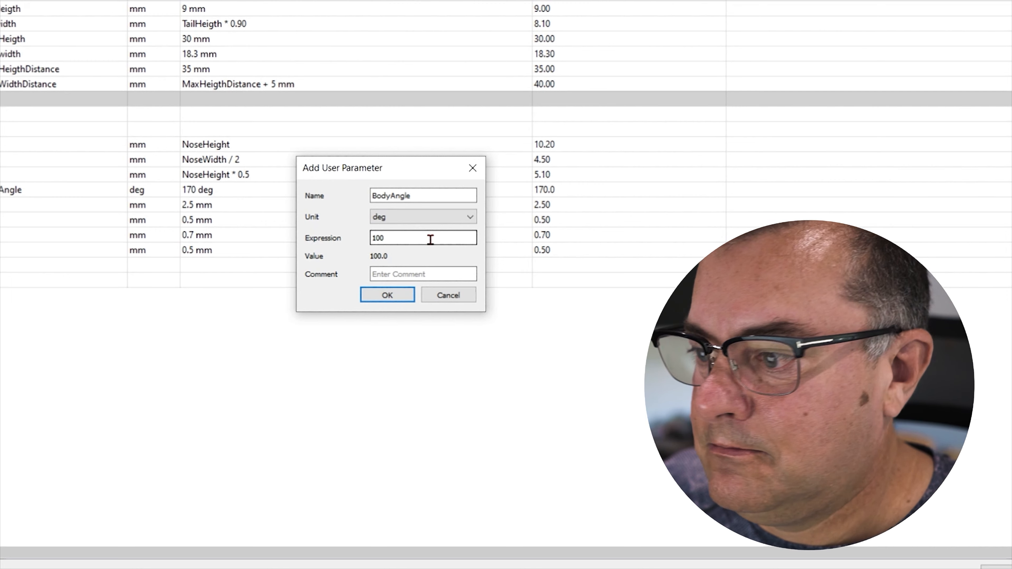
{"action": "left_click", "coordinate": [386, 295]}
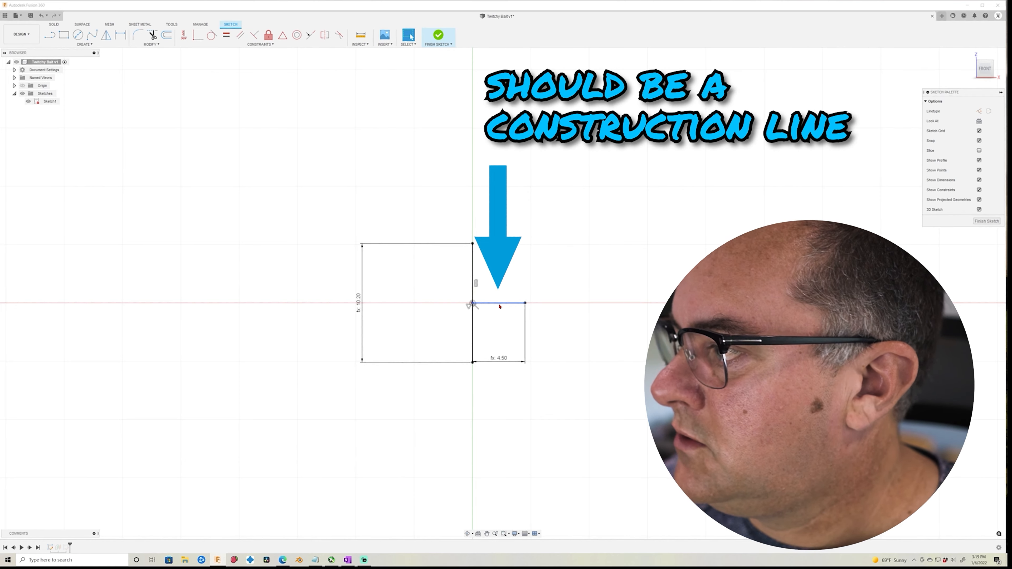
- Make the short horizontal line construction and start the angled reference line
{"action": "left_click", "coordinate": [500, 304]}
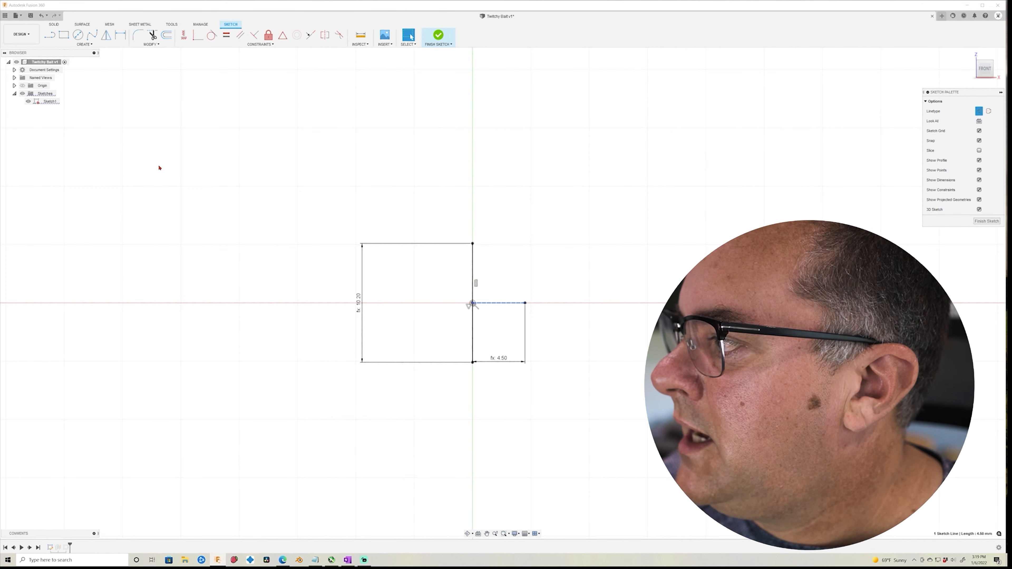
{"action": "mouse_move", "coordinate": [221, 130]}
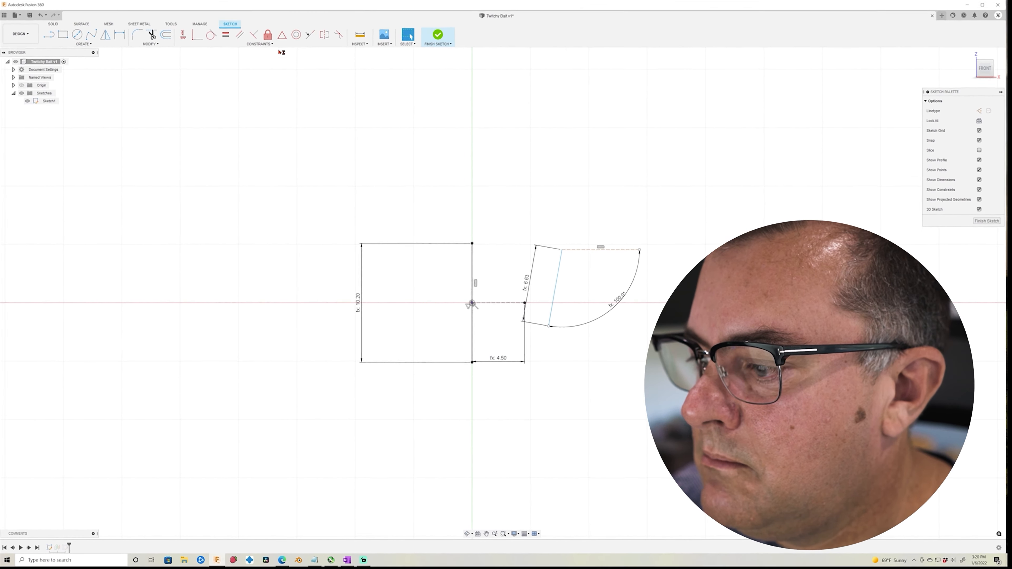
{"action": "left_click", "coordinate": [542, 284]}
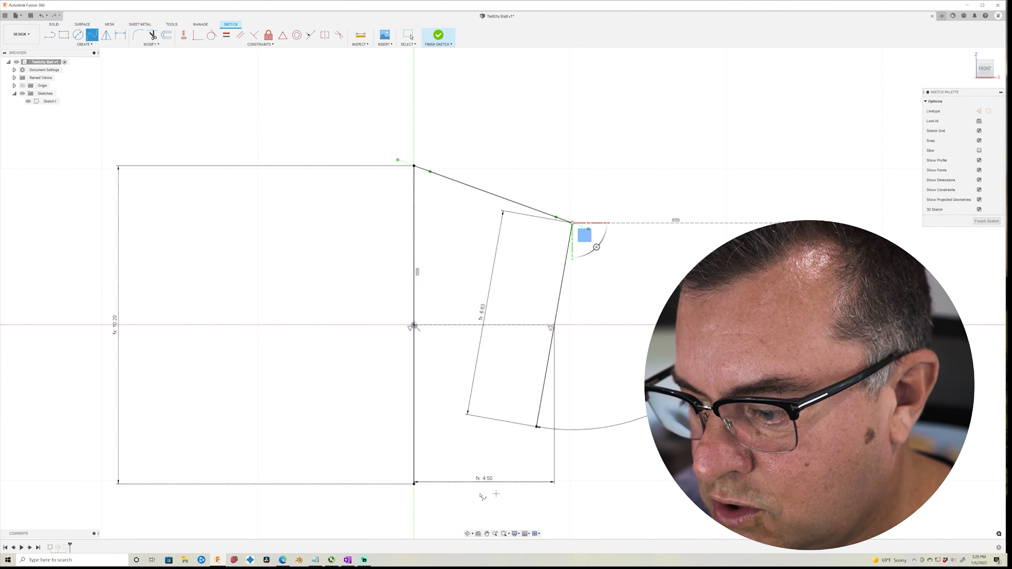
- Draw the curved top and bottom nose edges and dimension each 1.20 from the centre line
{"action": "left_click_drag", "start_coordinate": [583, 234], "coordinate": [547, 439]}
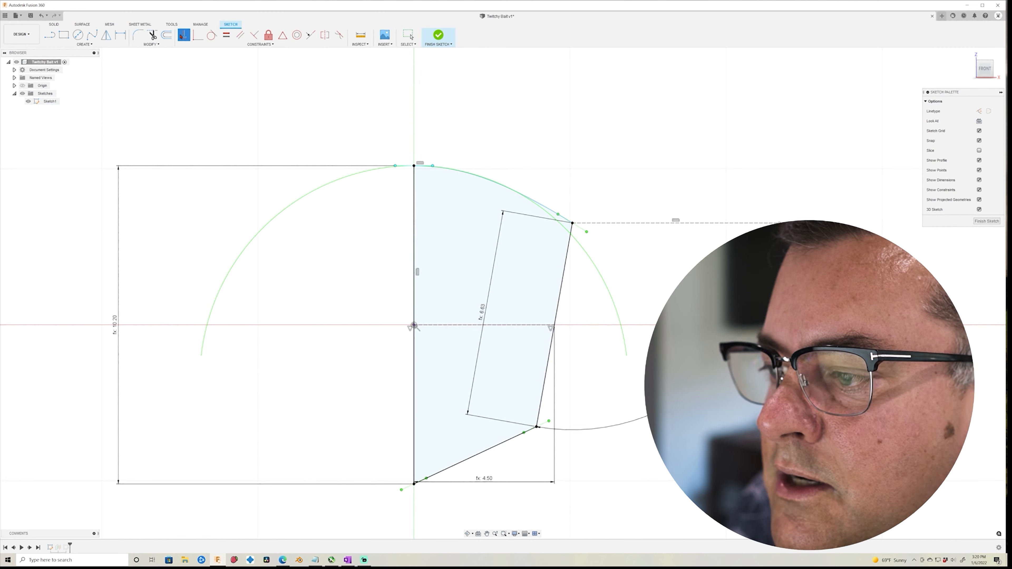
{"action": "mouse_move", "coordinate": [565, 247]}
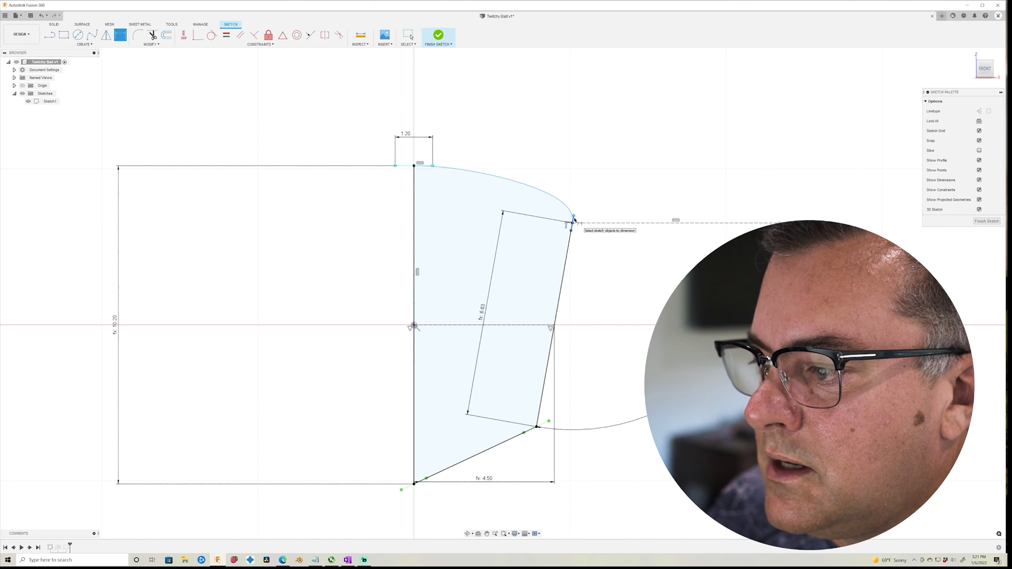
{"action": "left_click", "coordinate": [573, 223]}
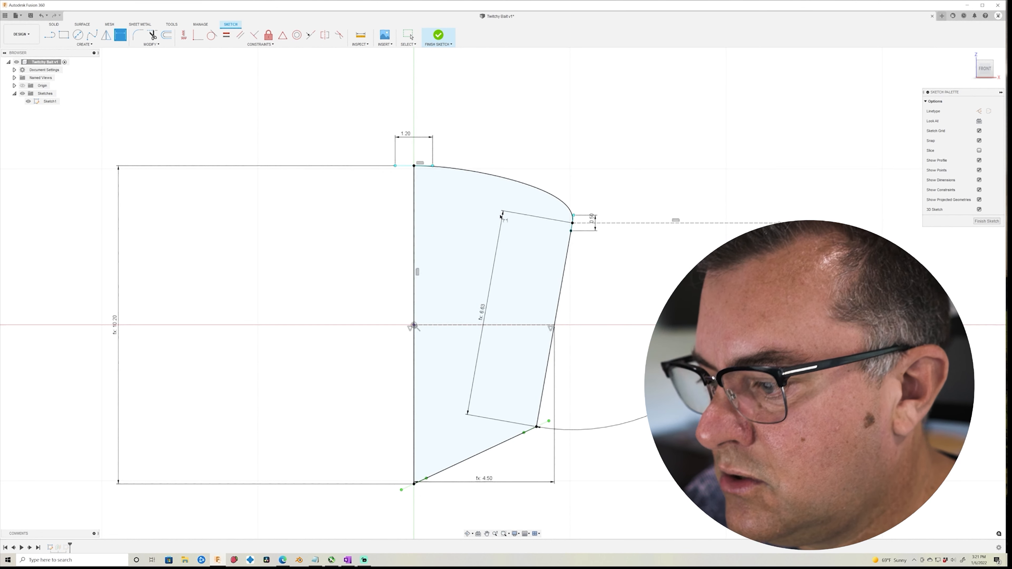
{"action": "mouse_move", "coordinate": [586, 448]}
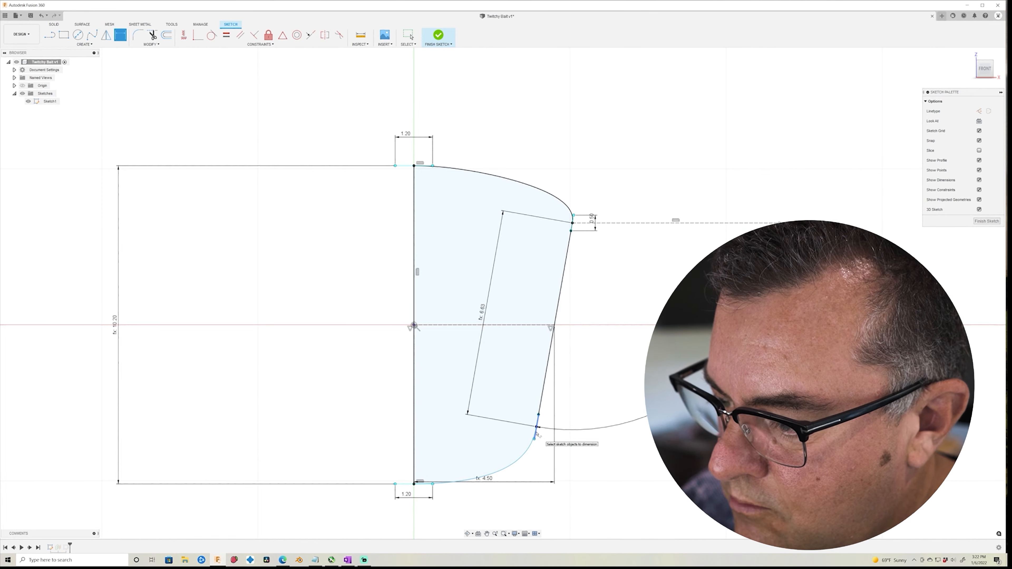
{"action": "left_click", "coordinate": [437, 37]}
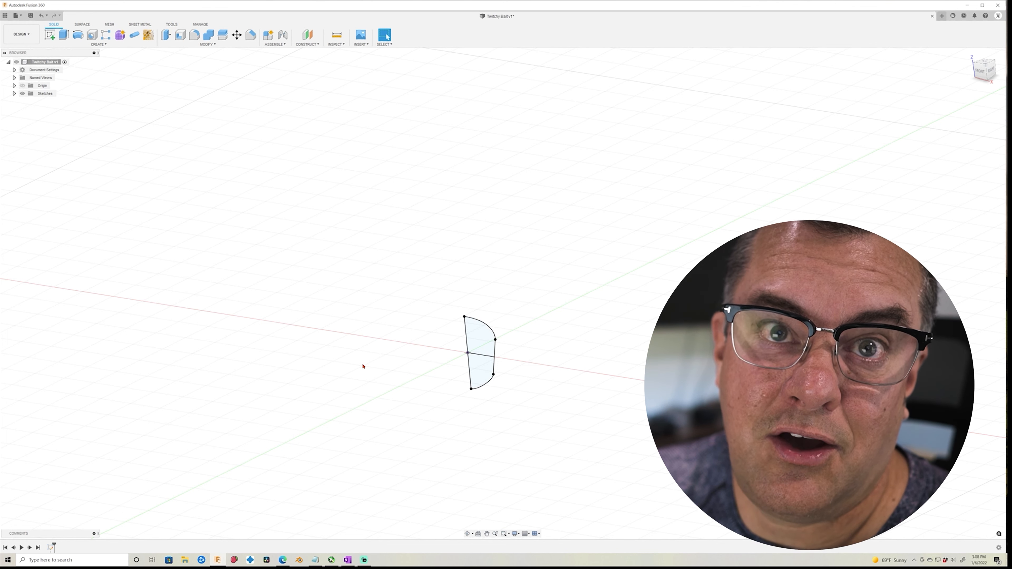
{"action": "mouse_move", "coordinate": [373, 354]}
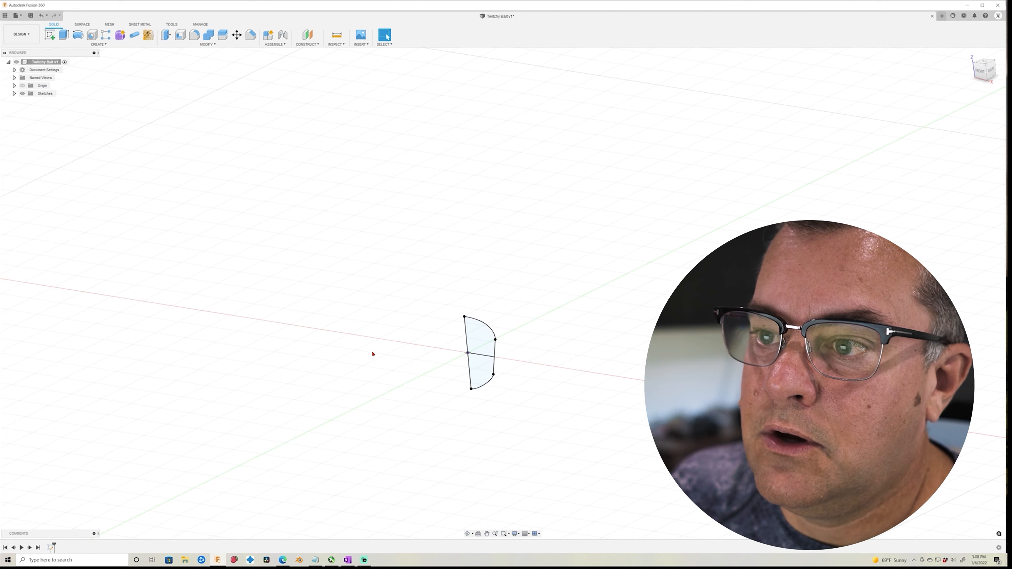
- Create a construction plane offset from the nose sketch by MaxHeigthDistance
{"action": "left_click", "coordinate": [307, 44]}
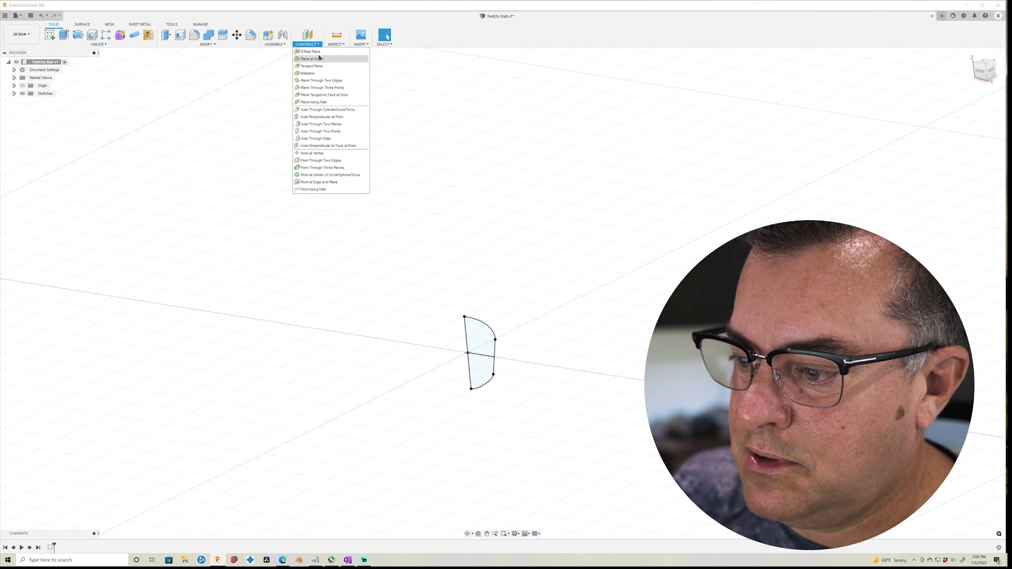
{"action": "left_click", "coordinate": [310, 51]}
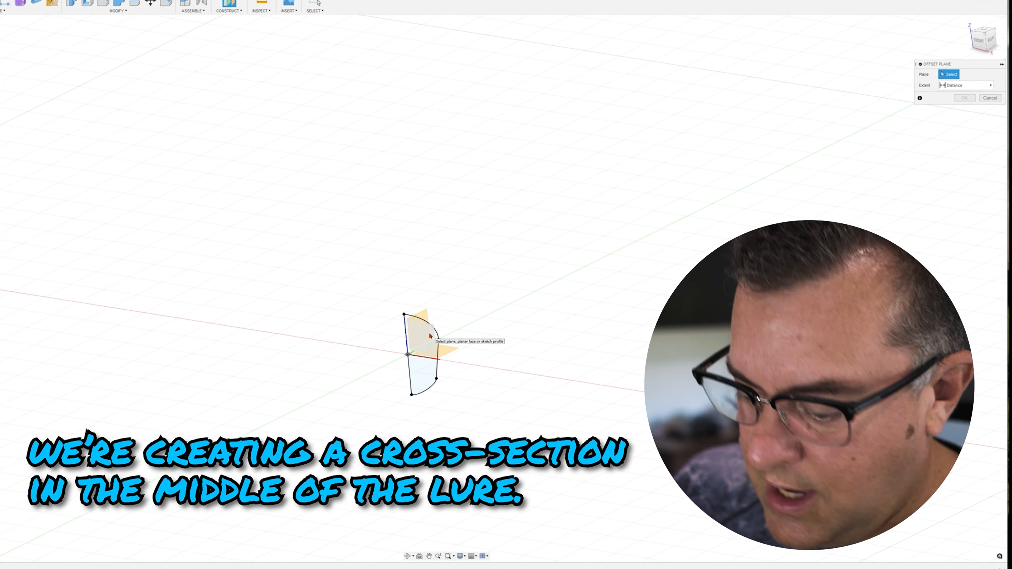
{"action": "left_click", "coordinate": [418, 339]}
{"action": "type", "text": "Max"}
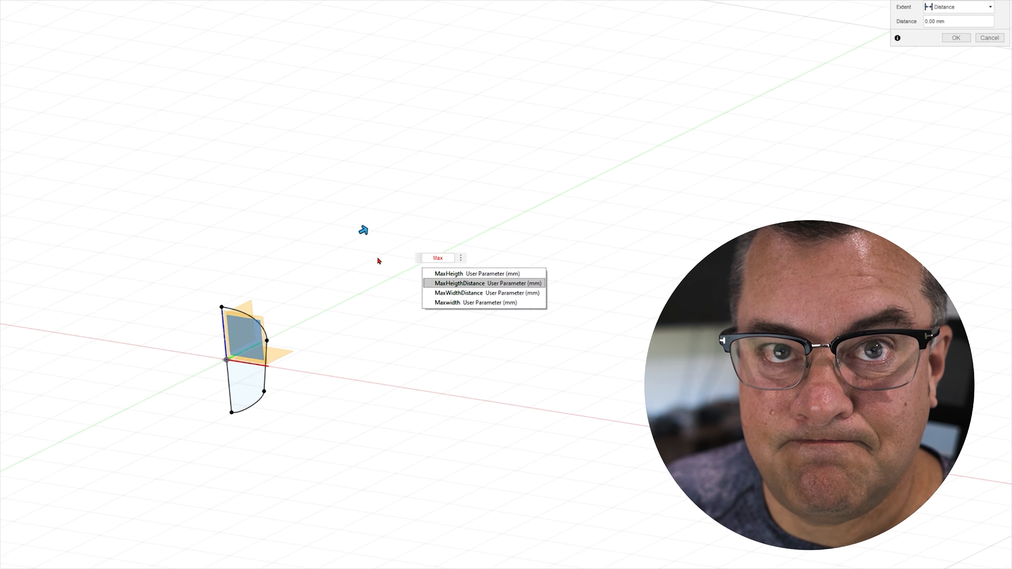
{"action": "left_click", "coordinate": [460, 282]}
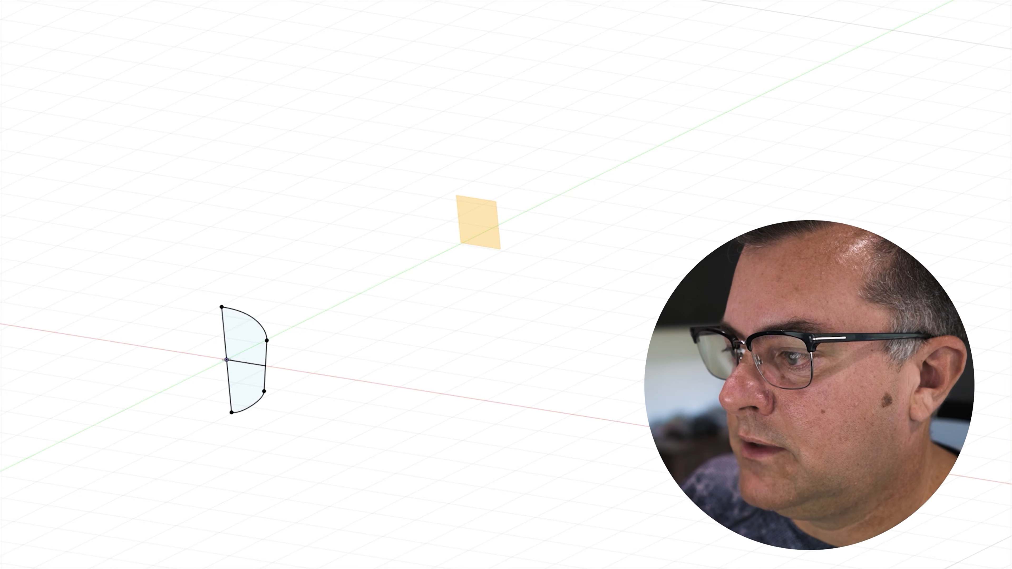
- Start a sketch on the offset plane and dimension its geometry with the Maxwidth parameter
{"action": "right_click", "coordinate": [478, 219]}
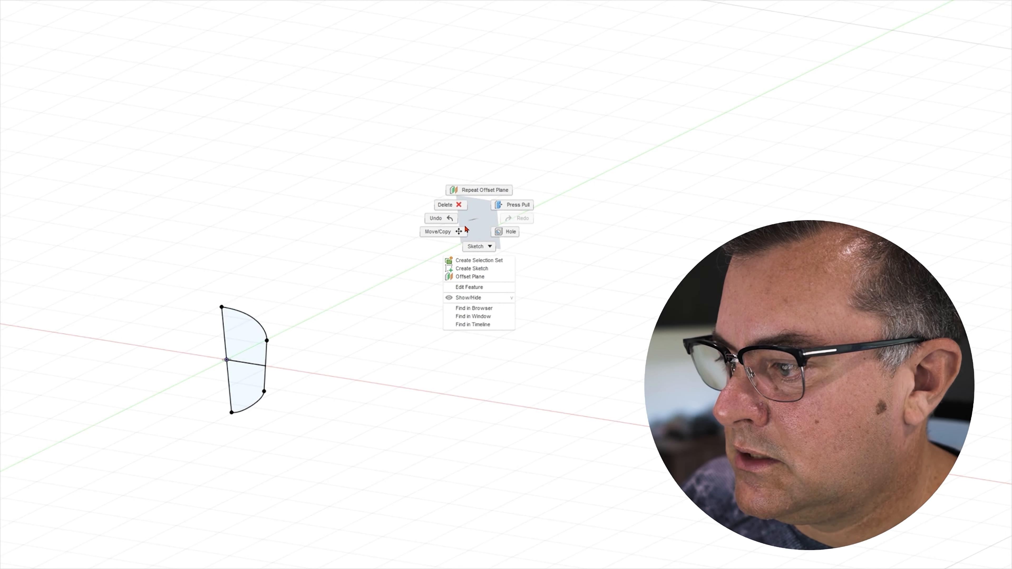
{"action": "left_click", "coordinate": [471, 268]}
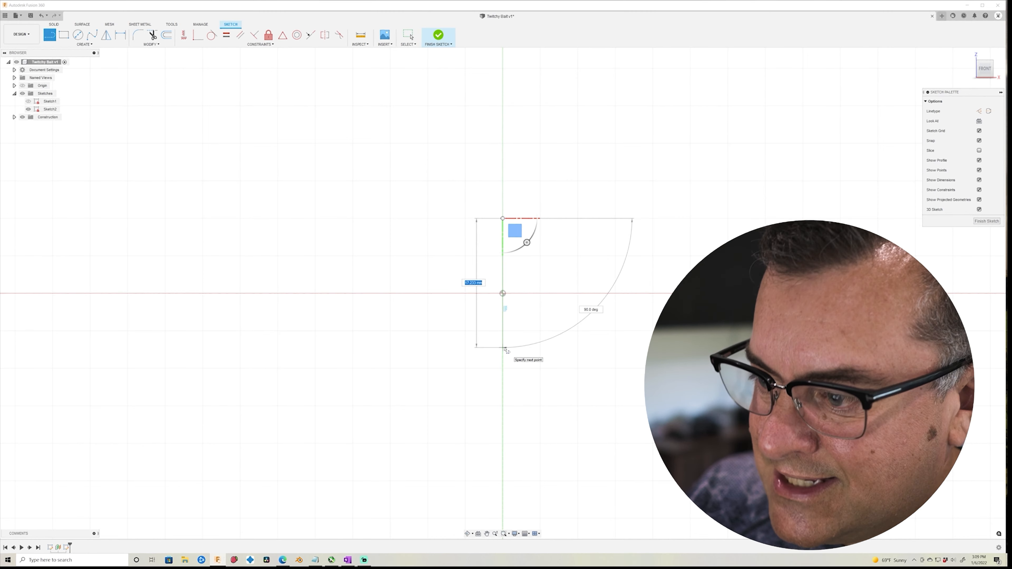
{"action": "type", "text": "Max"}
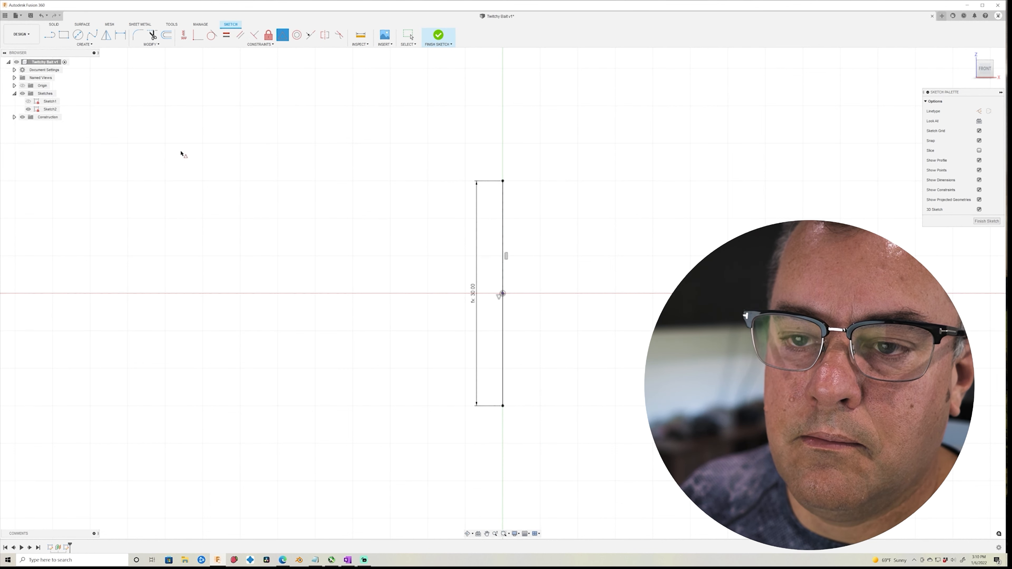
{"action": "mouse_move", "coordinate": [153, 78]}
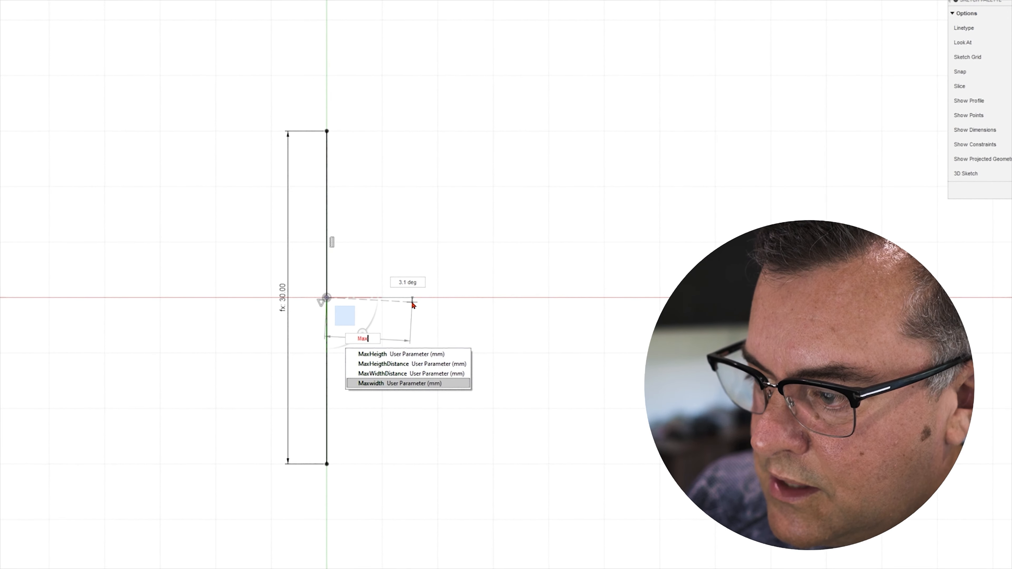
{"action": "left_click", "coordinate": [392, 383]}
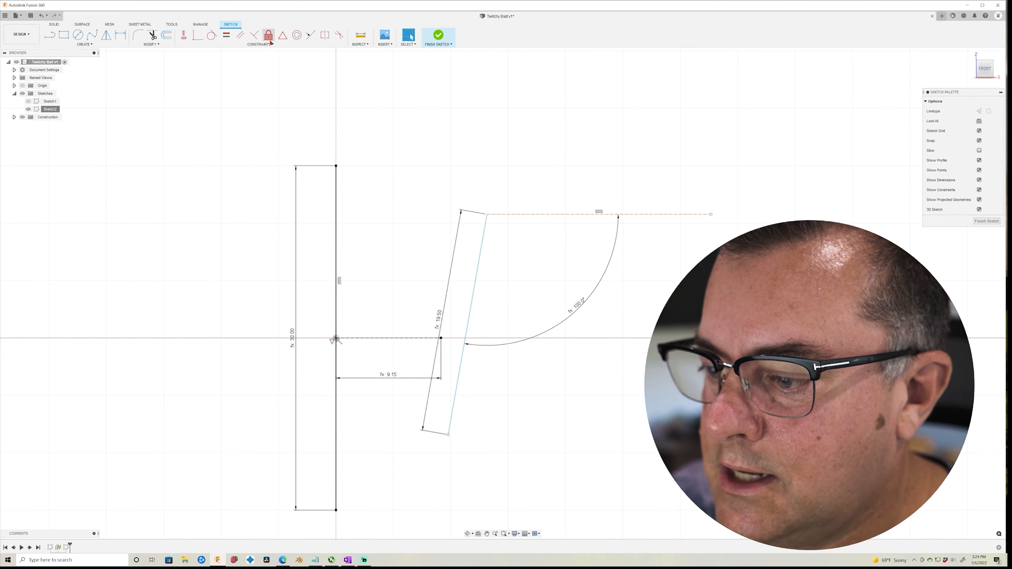
- Draw the mid-body curved top and bottom edges and dimension them 3.00 and 2.00
{"action": "left_click", "coordinate": [452, 323]}
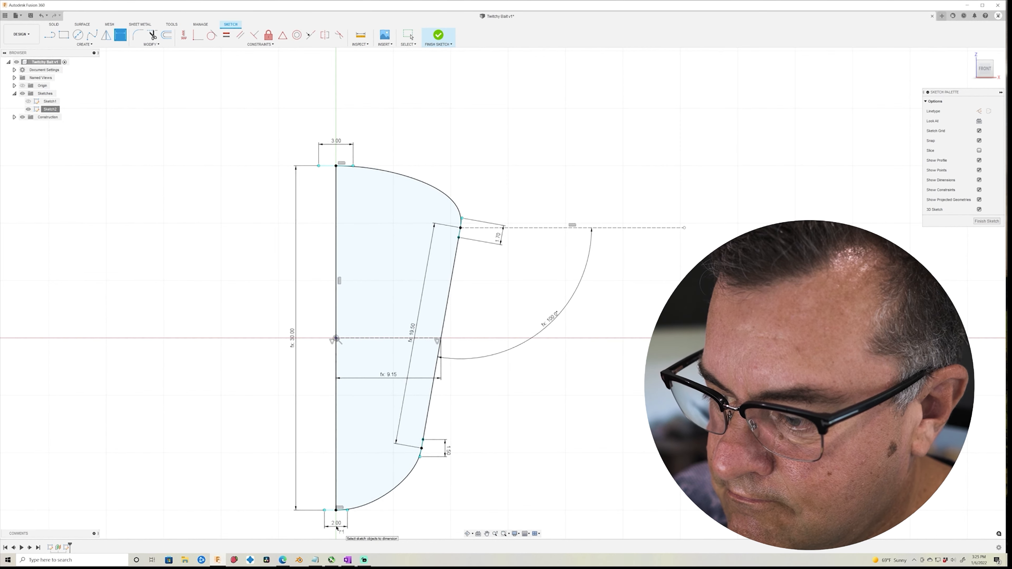
{"action": "left_click", "coordinate": [438, 34]}
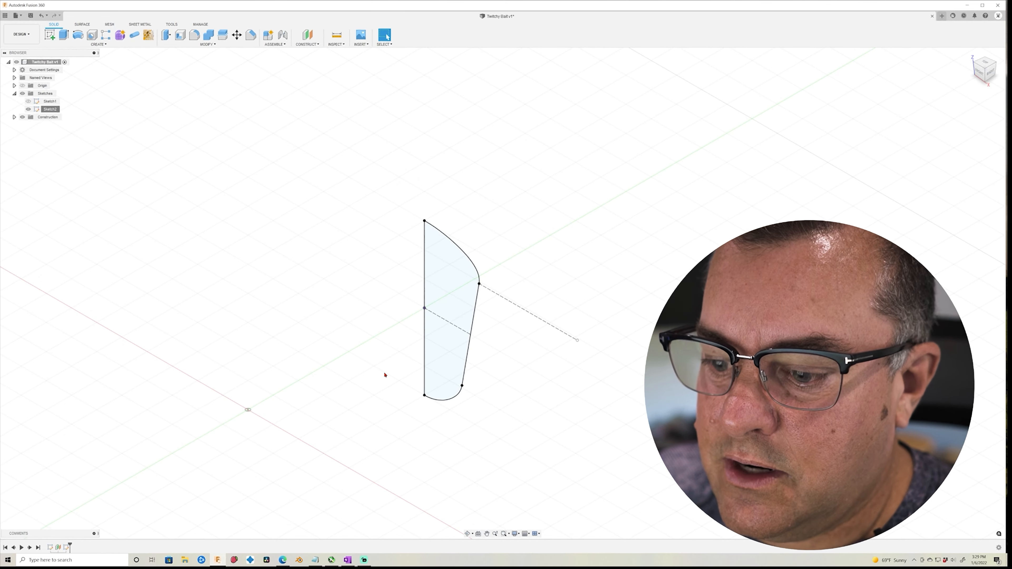
{"action": "mouse_move", "coordinate": [307, 35]}
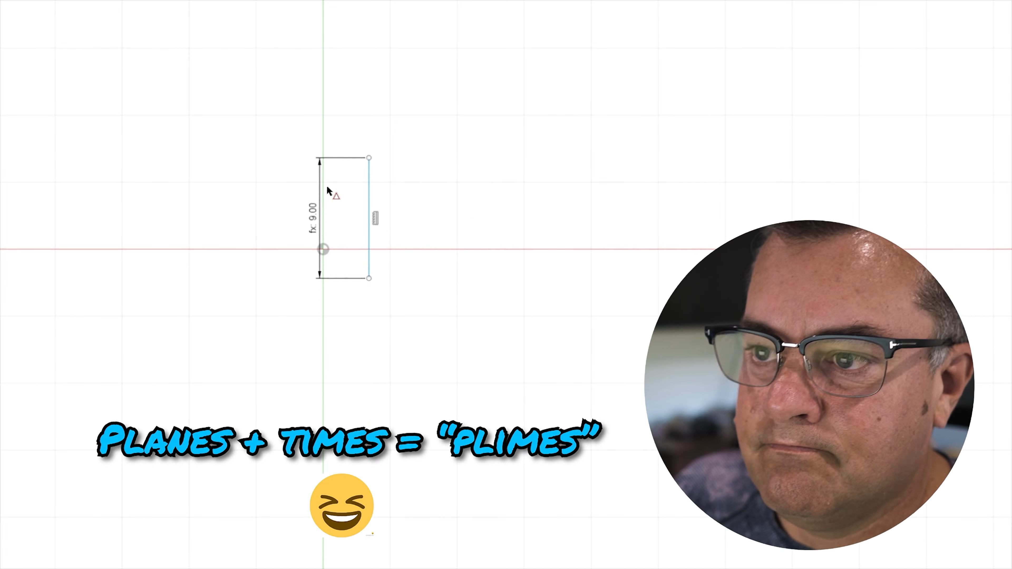
- Draw the tail section's curved edges and dimension them with Tail parameters (0.90, 4.05, 7.20)
{"action": "type", "text": "Tail"}
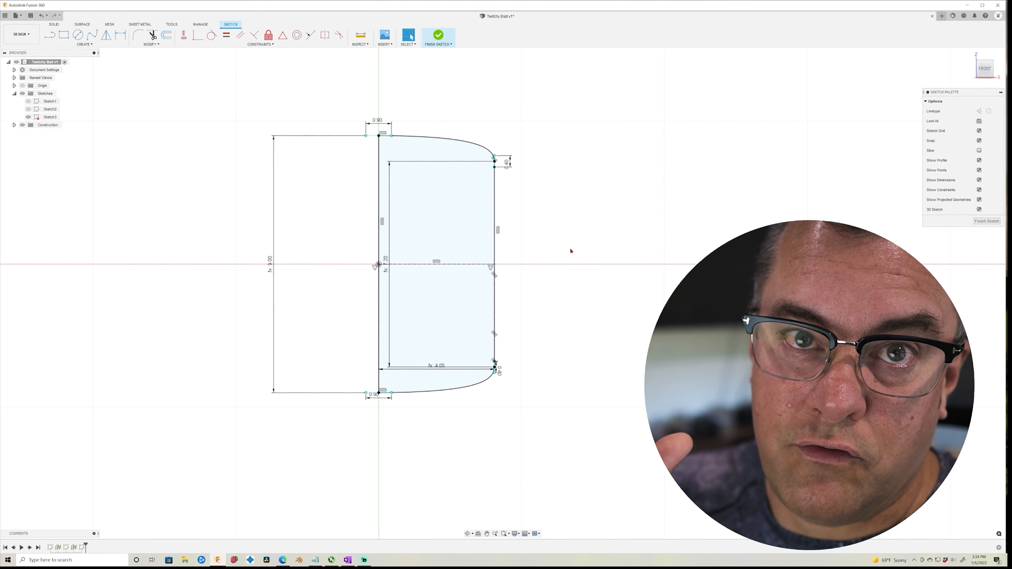
{"action": "left_click", "coordinate": [438, 36]}
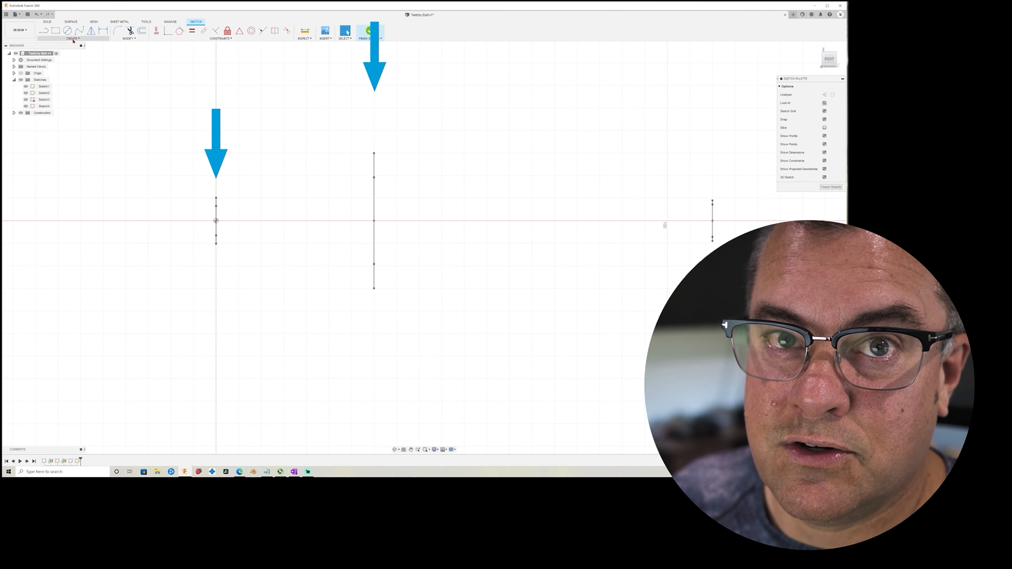
- Draw fit-point spline top and bottom rails through the three profile endpoints
{"action": "left_click", "coordinate": [72, 38]}
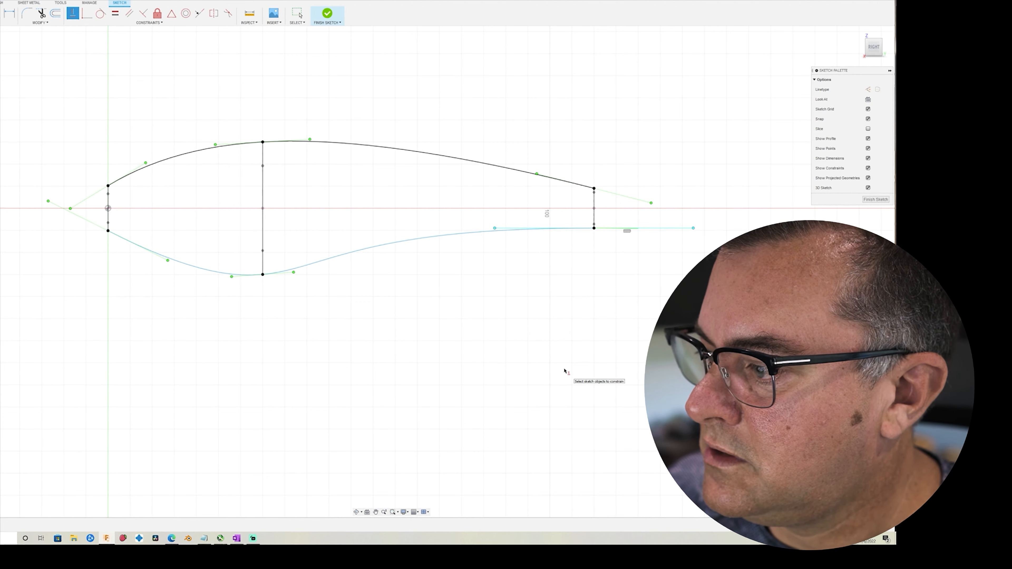
- Finish the rail sketch so the profiles and rails show in 3D
{"action": "left_click", "coordinate": [290, 273]}
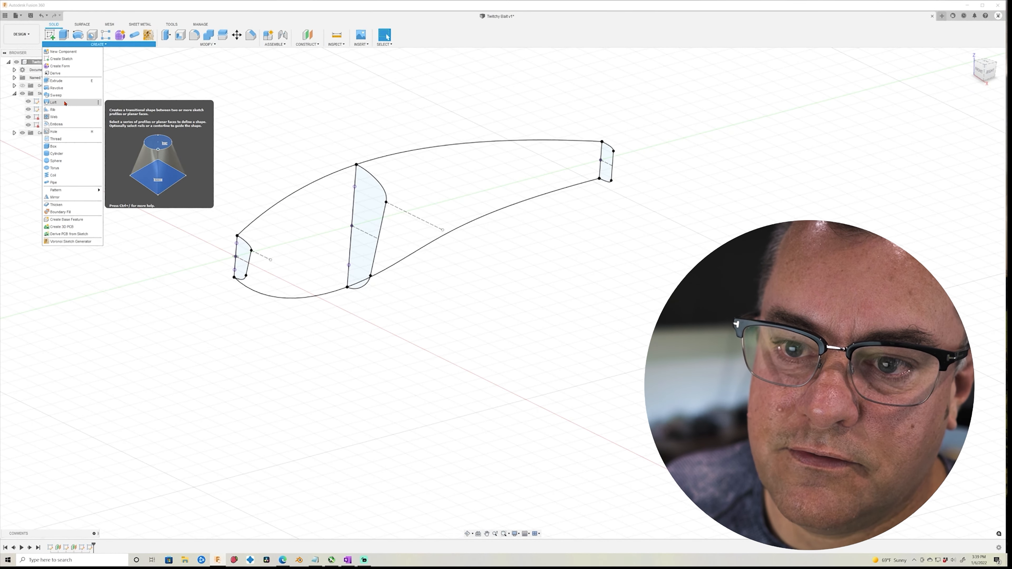
- Loft through the three profiles, giving Profile 3 a Direction end condition and adjusting its takeoff weight
{"action": "left_click", "coordinate": [54, 101]}
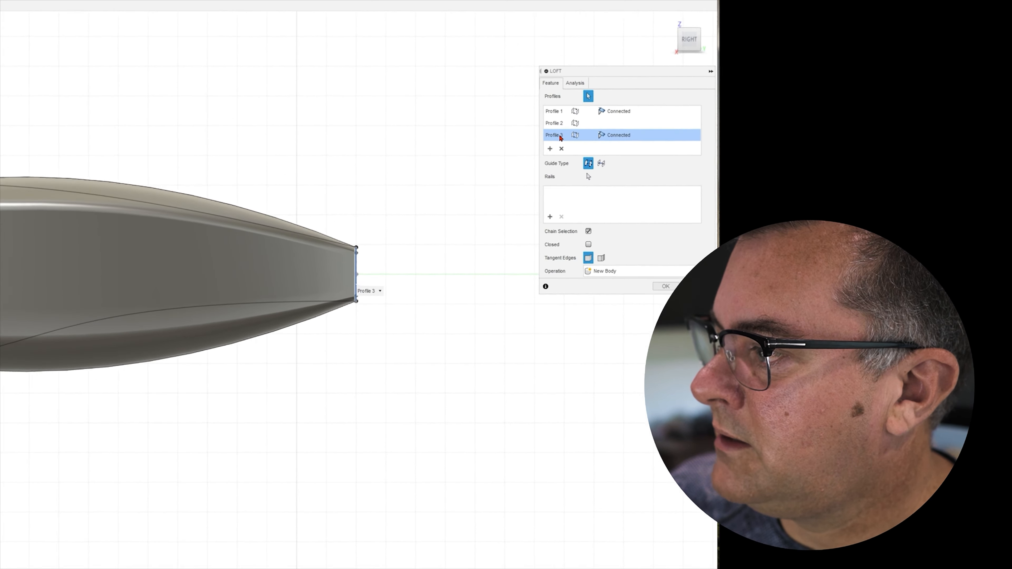
{"action": "left_click", "coordinate": [618, 135]}
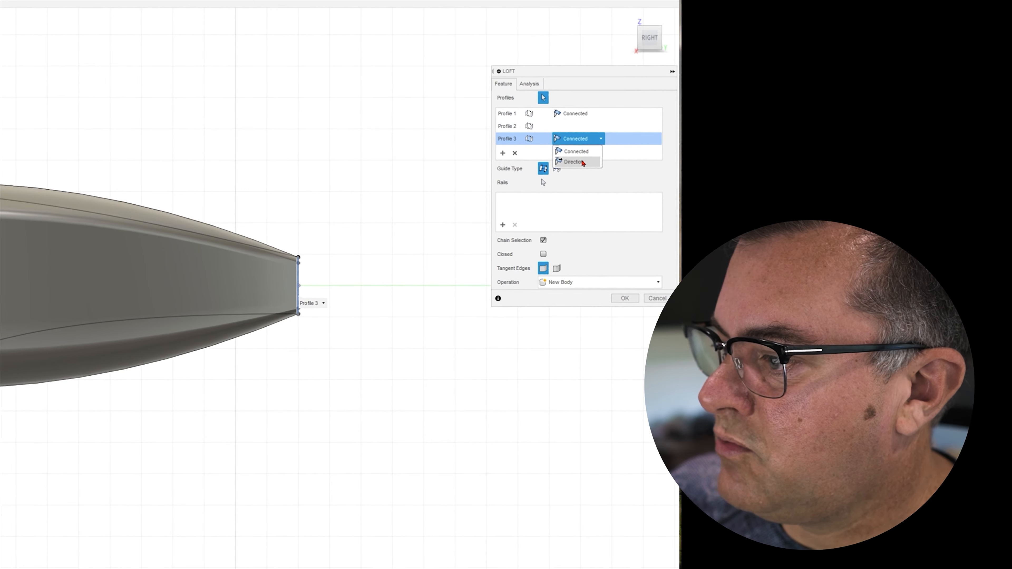
{"action": "left_click", "coordinate": [572, 161]}
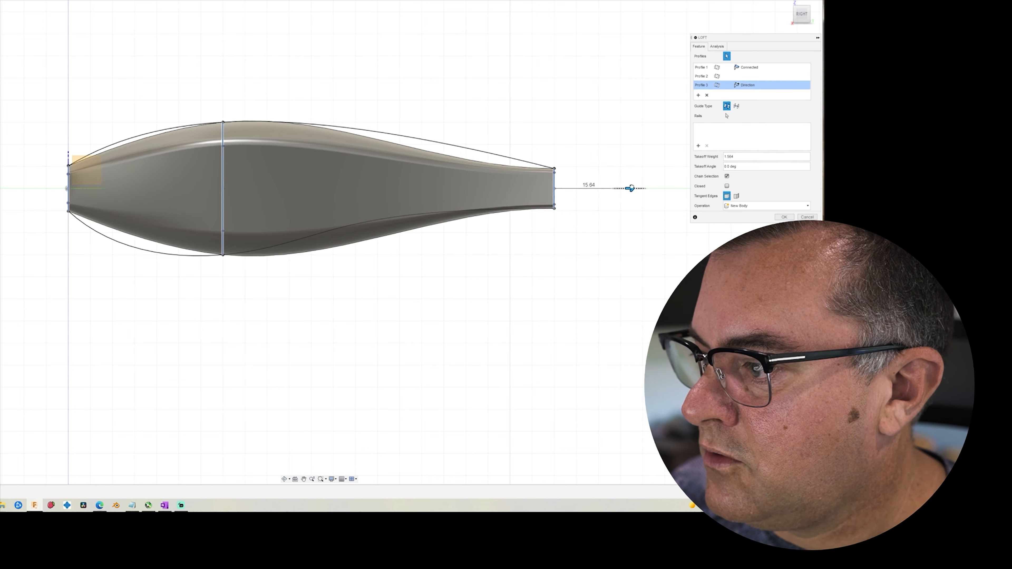
{"action": "left_click_drag", "start_coordinate": [629, 188], "coordinate": [640, 187]}
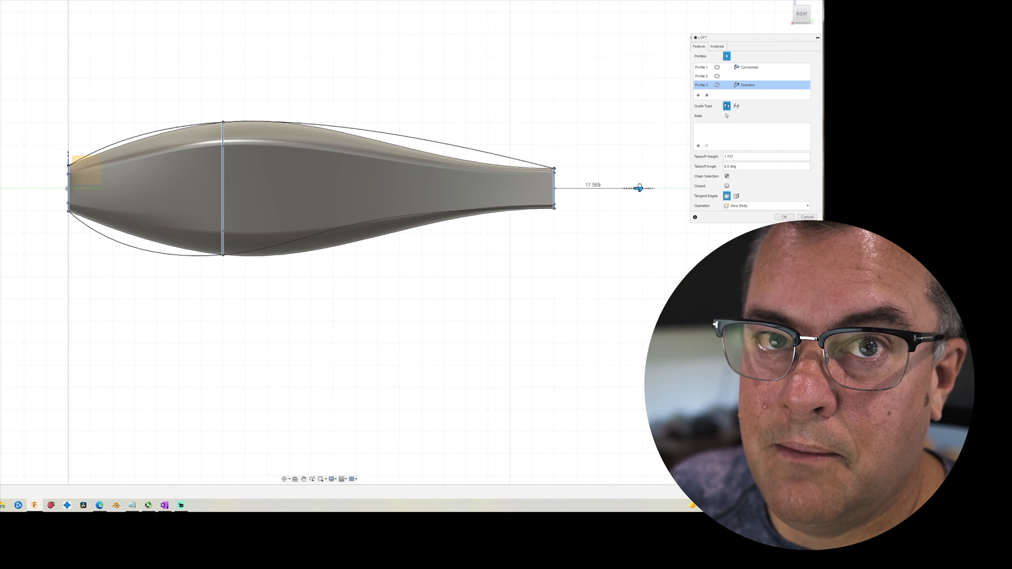
{"action": "left_click_drag", "start_coordinate": [639, 188], "coordinate": [655, 187]}
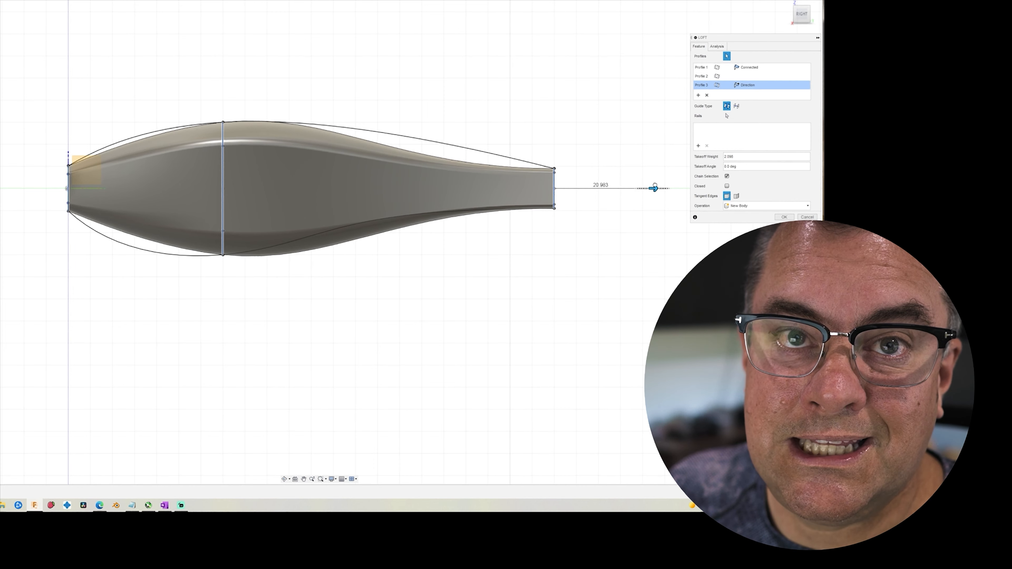
{"action": "left_click_drag", "start_coordinate": [655, 188], "coordinate": [652, 188]}
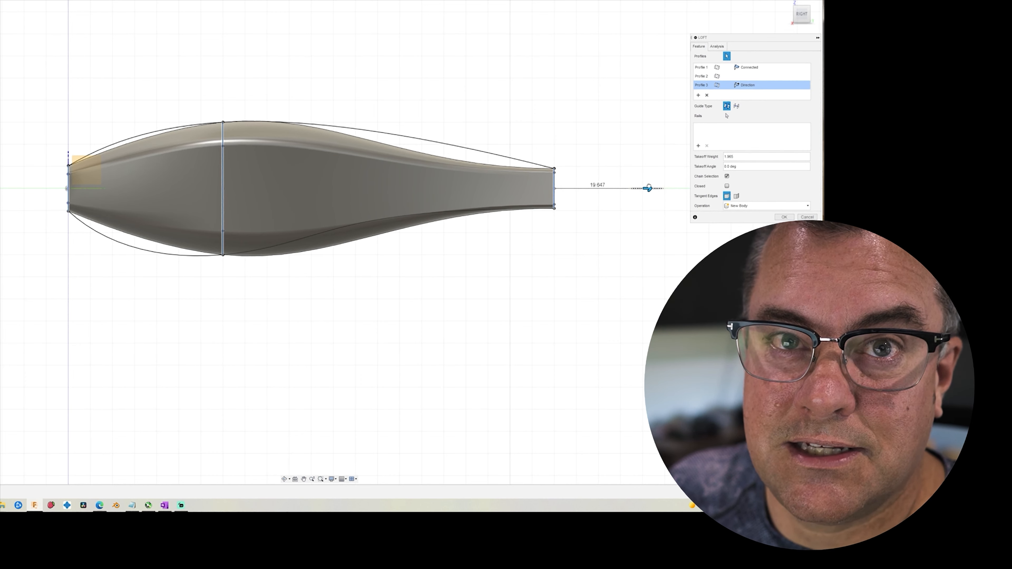
{"action": "left_click", "coordinate": [748, 85]}
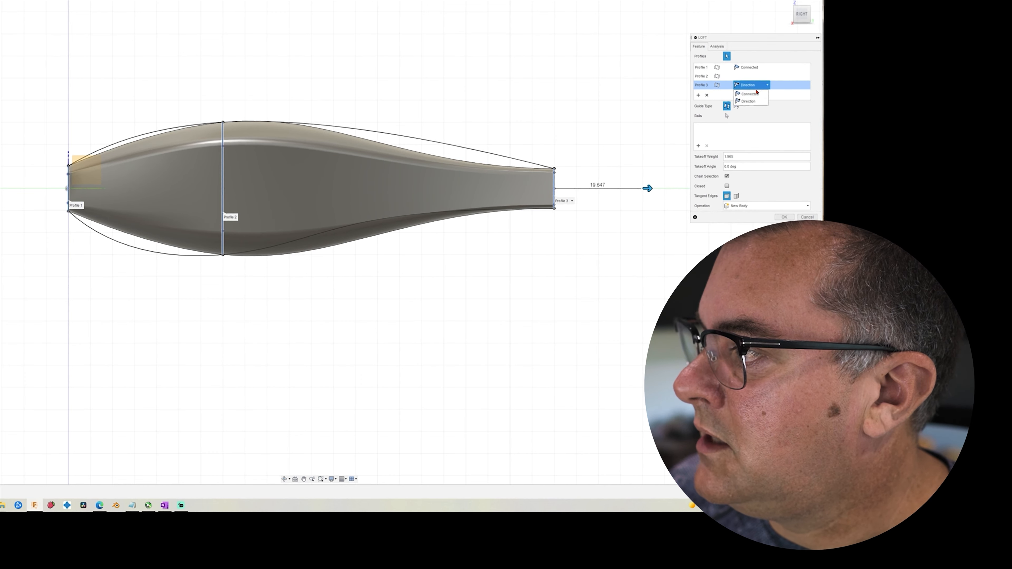
- Return Profile 3 to Connected and confirm the loft guided by both rails
{"action": "left_click", "coordinate": [748, 93]}
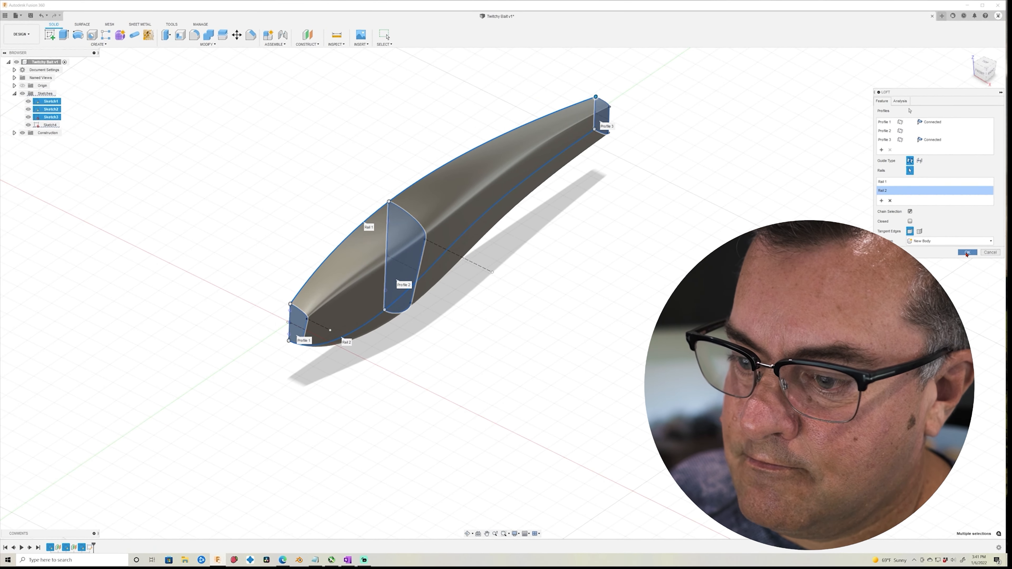
{"action": "left_click", "coordinate": [966, 252]}
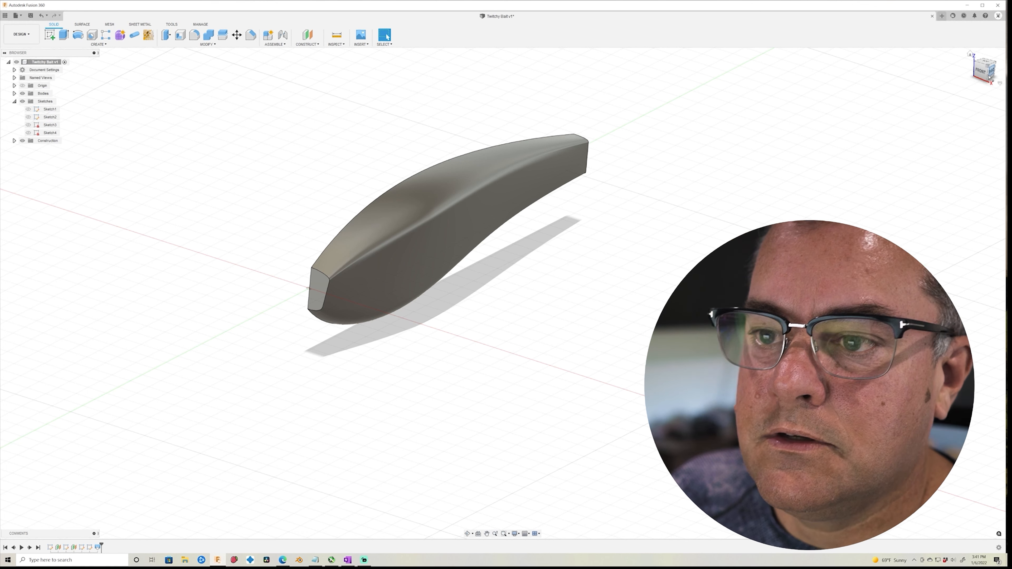
- Open Change Parameters to list LureLength, MaxHeightDistance and BodyAngle
{"action": "left_click", "coordinate": [207, 44]}
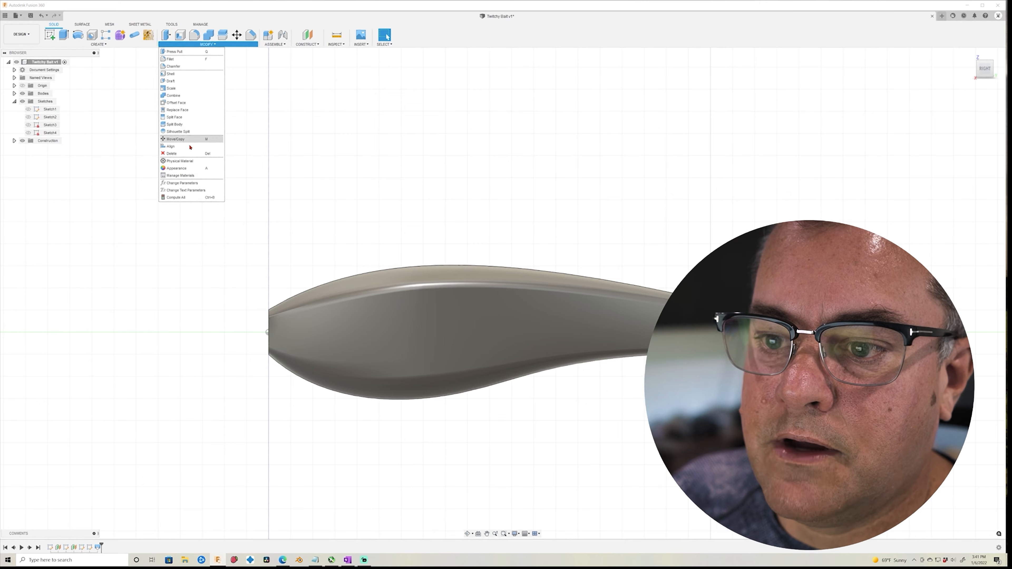
{"action": "left_click", "coordinate": [184, 183]}
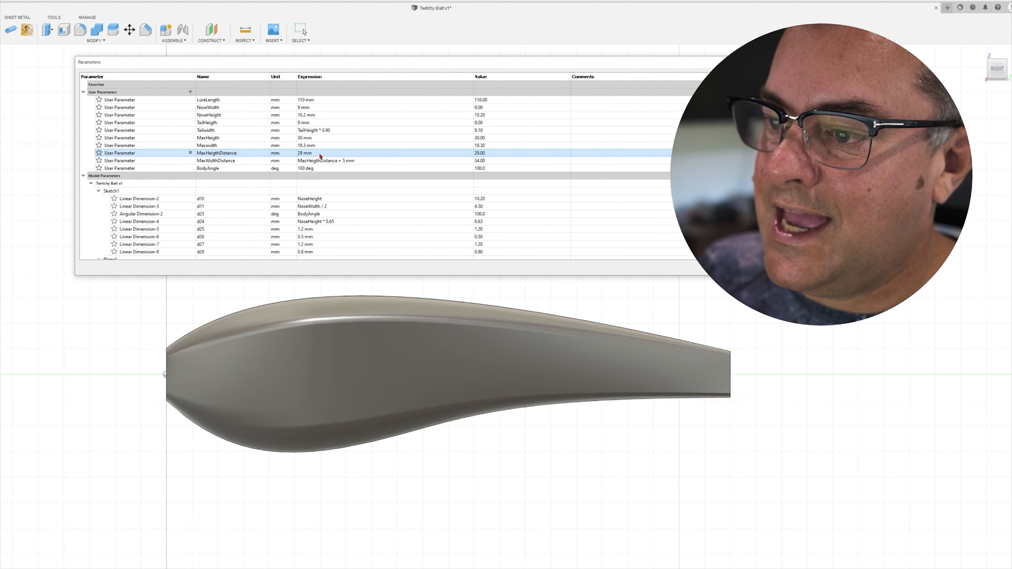
- Set MaxHeightDistance to 40 mm and begin editing NoseWidth's expression
{"action": "double_click", "coordinate": [304, 153]}
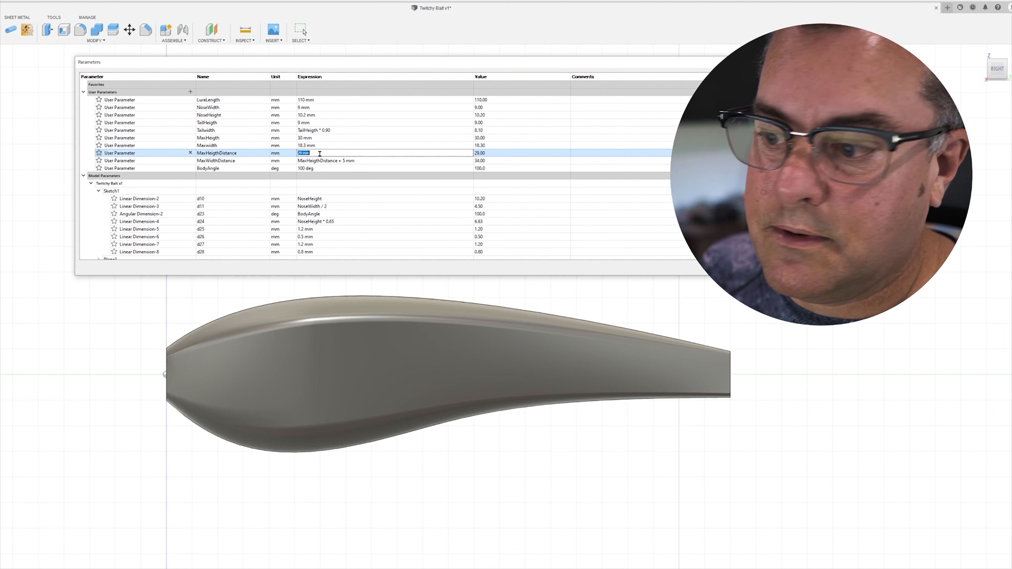
{"action": "type", "text": "40"}
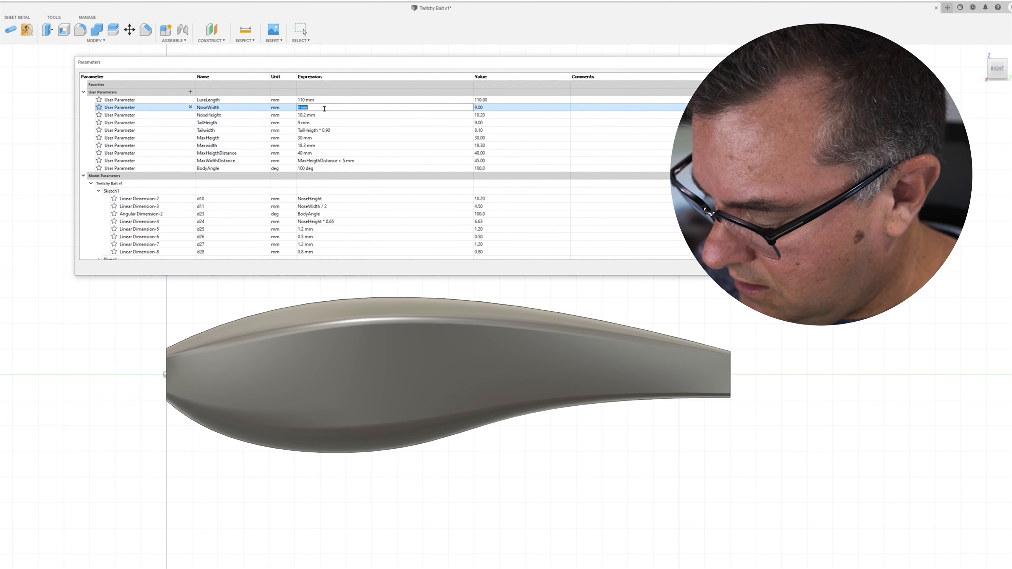
{"action": "type", "text": "6.3"}
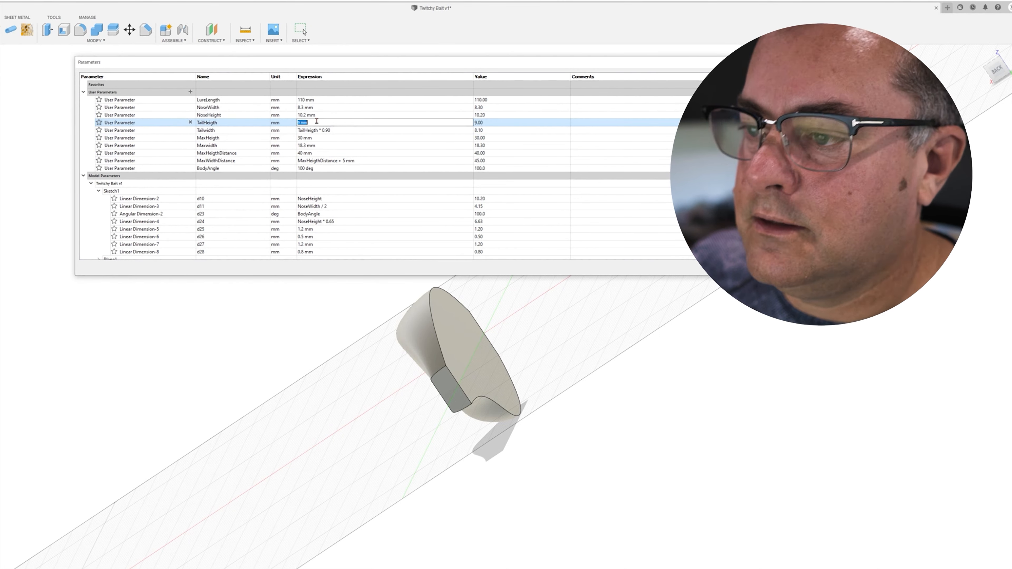
- Set NoseWidth to 8.3 mm, drive TailHeigth by NoseHeight * 0.80, and make NoseHeight 12 mm
{"action": "type", "text": "8.3 mm"}
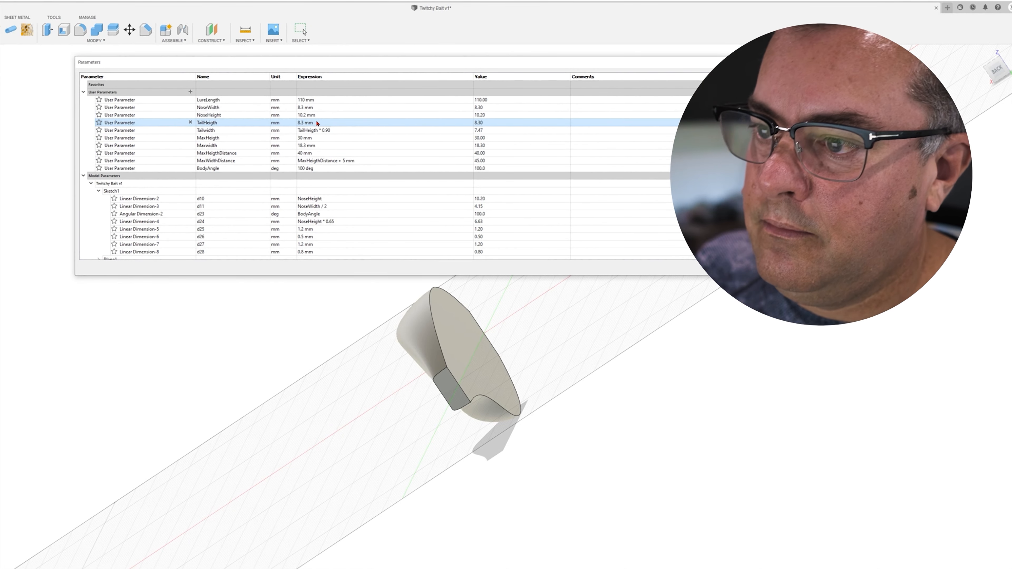
{"action": "left_click", "coordinate": [207, 115]}
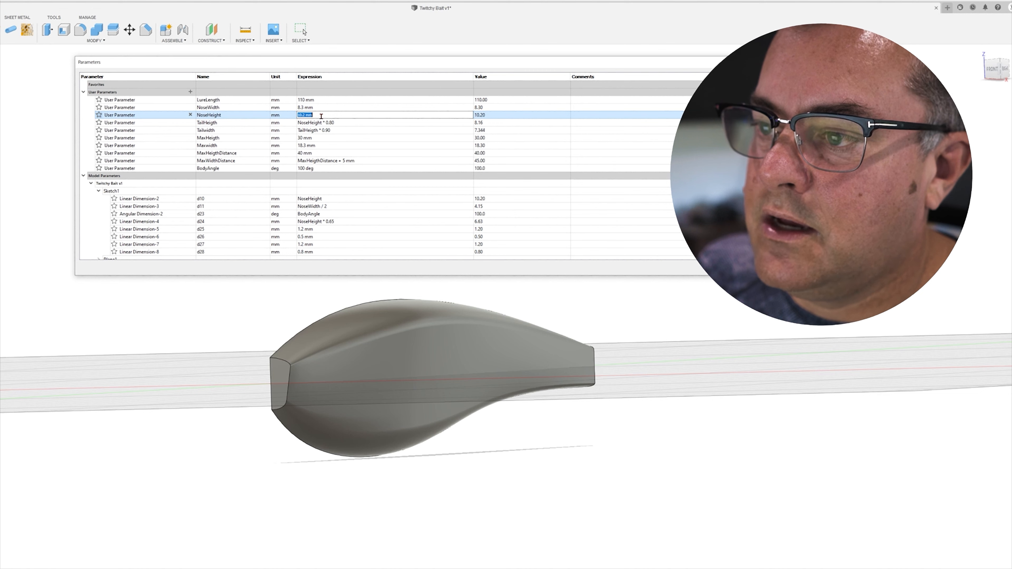
{"action": "type", "text": "12"}
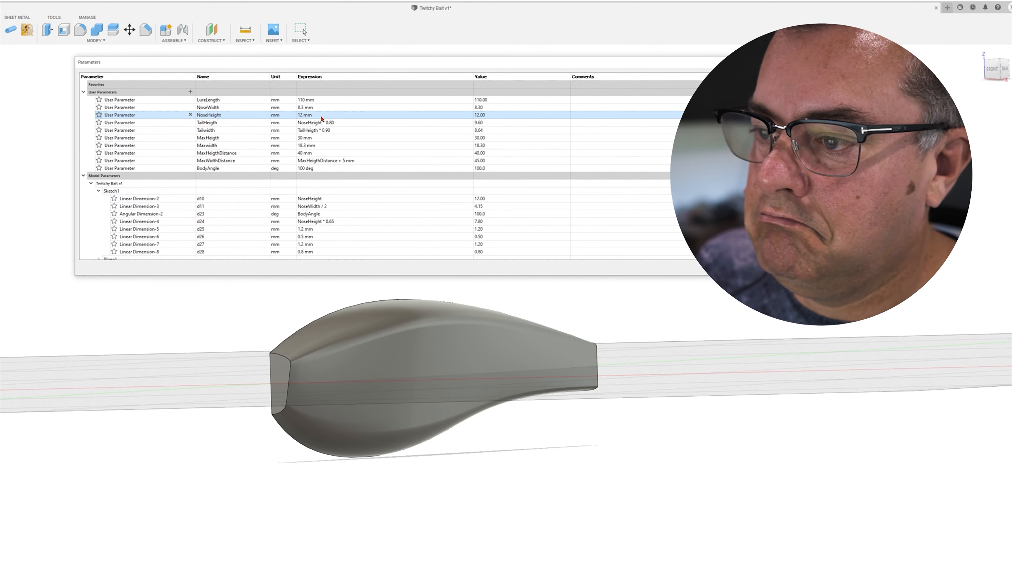
{"action": "left_click", "coordinate": [307, 115]}
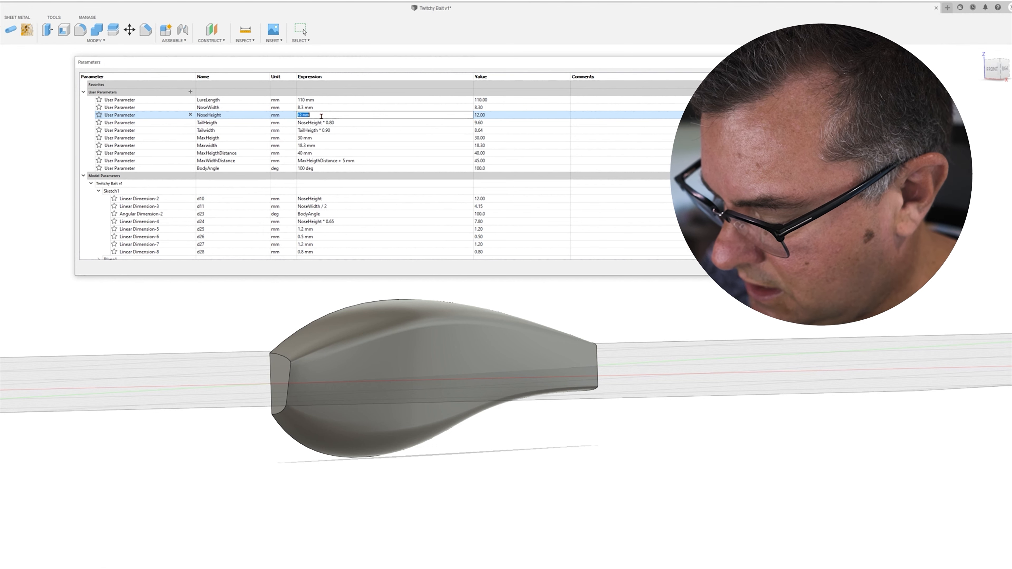